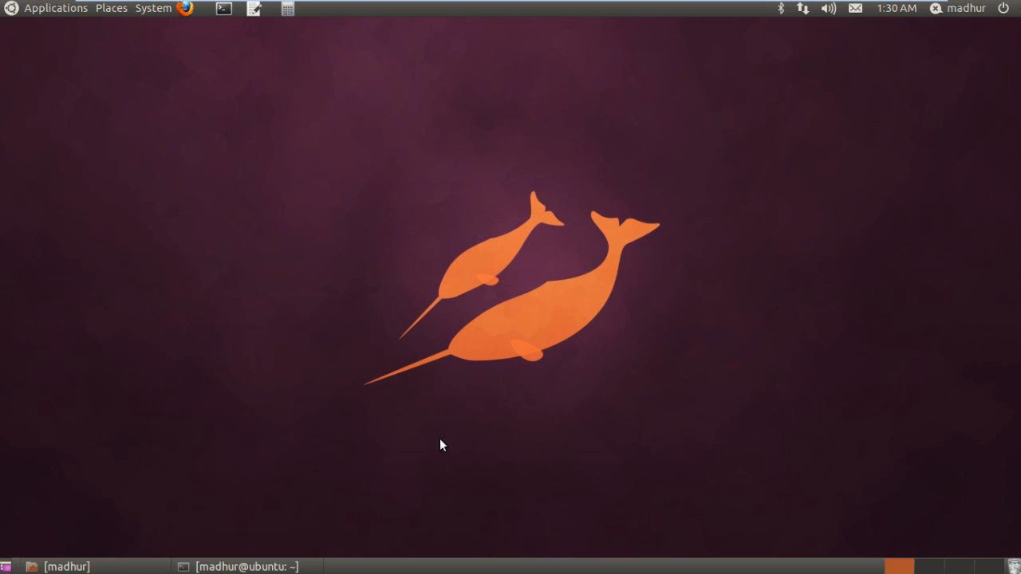
{"action": "mouse_move", "coordinate": [293, 533]}
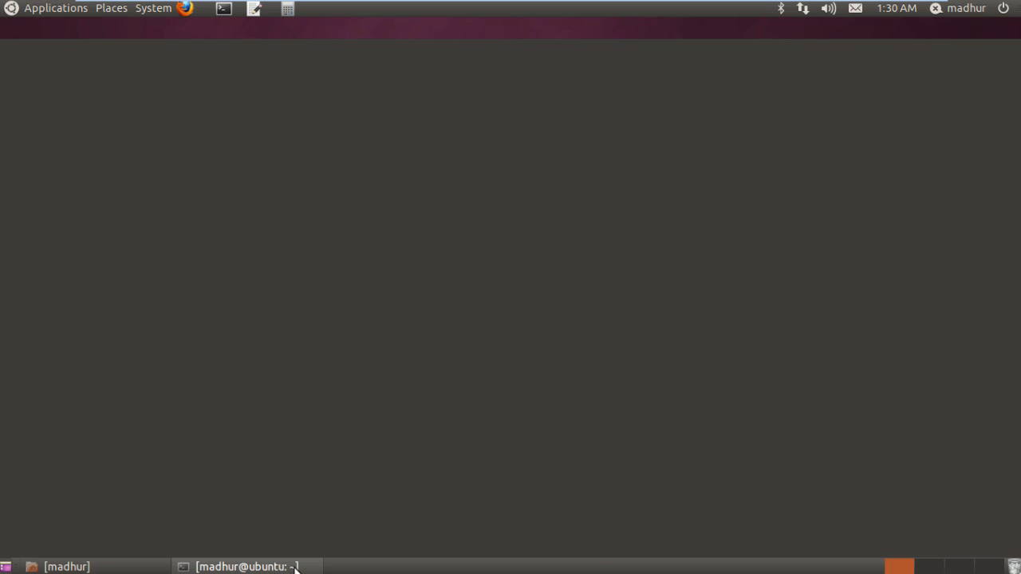
Restore the GNOME Terminal window from the taskbar to get a fresh shell prompt
{"action": "left_click", "coordinate": [245, 566]}
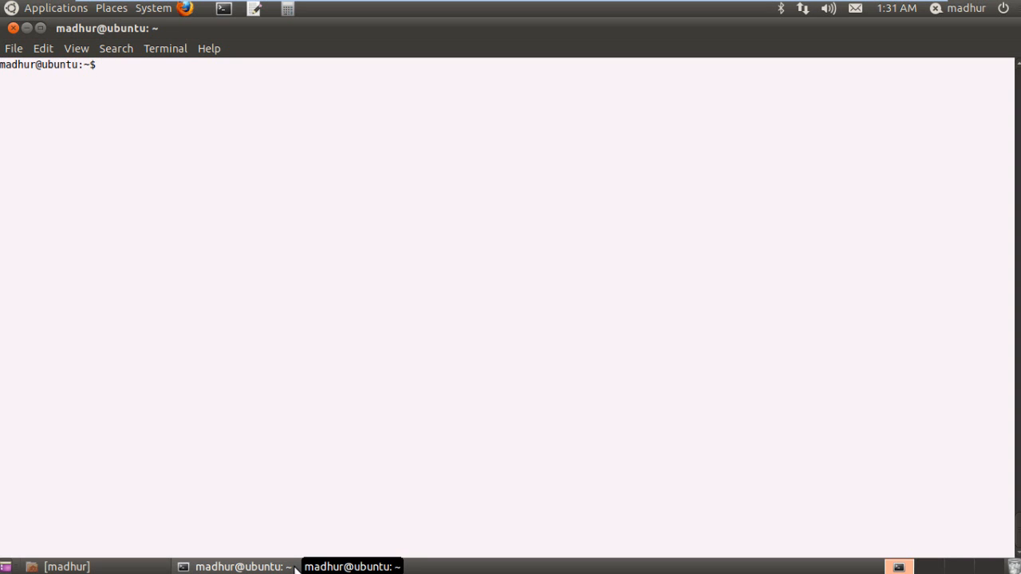
Run man cat to display the manual page for the cat command
{"action": "type", "text": "m"}
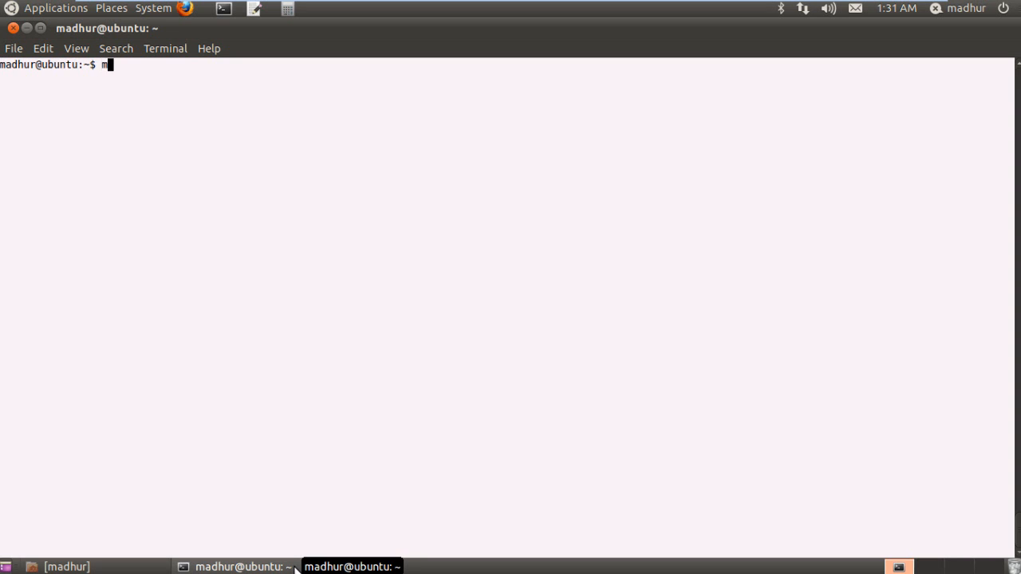
{"action": "type", "text": "an"}
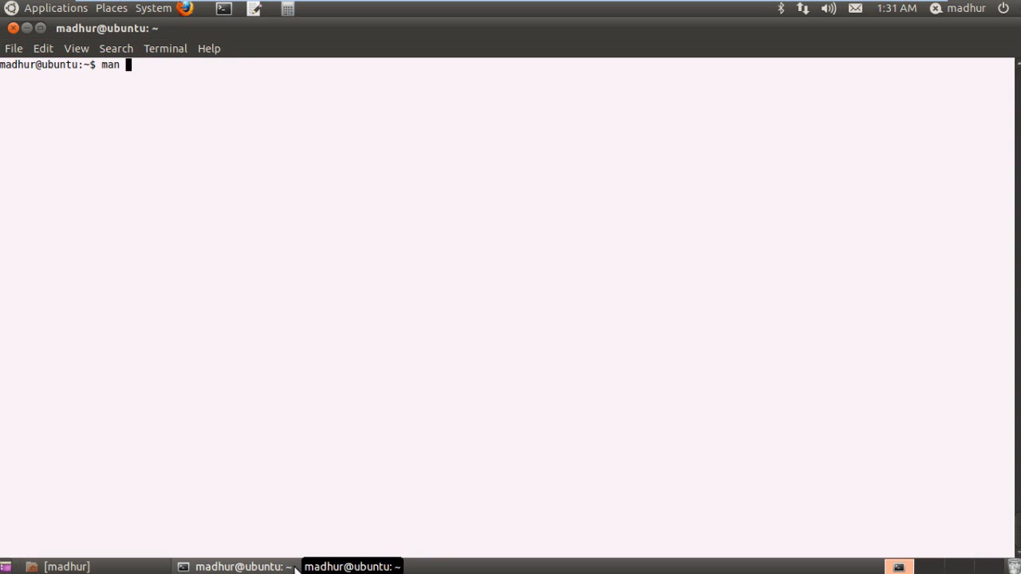
{"action": "type", "text": "cat"}
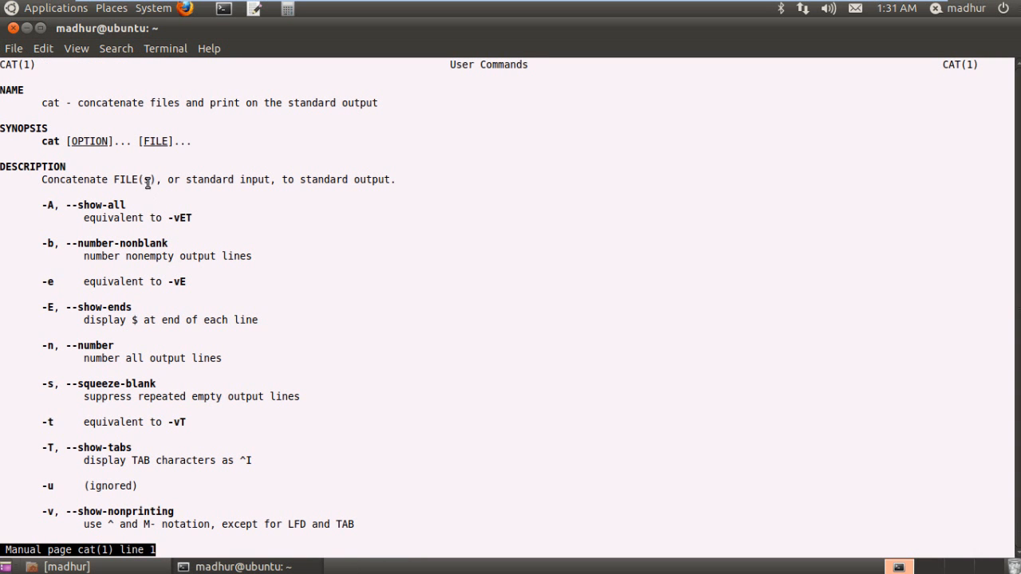
{"action": "mouse_move", "coordinate": [217, 176]}
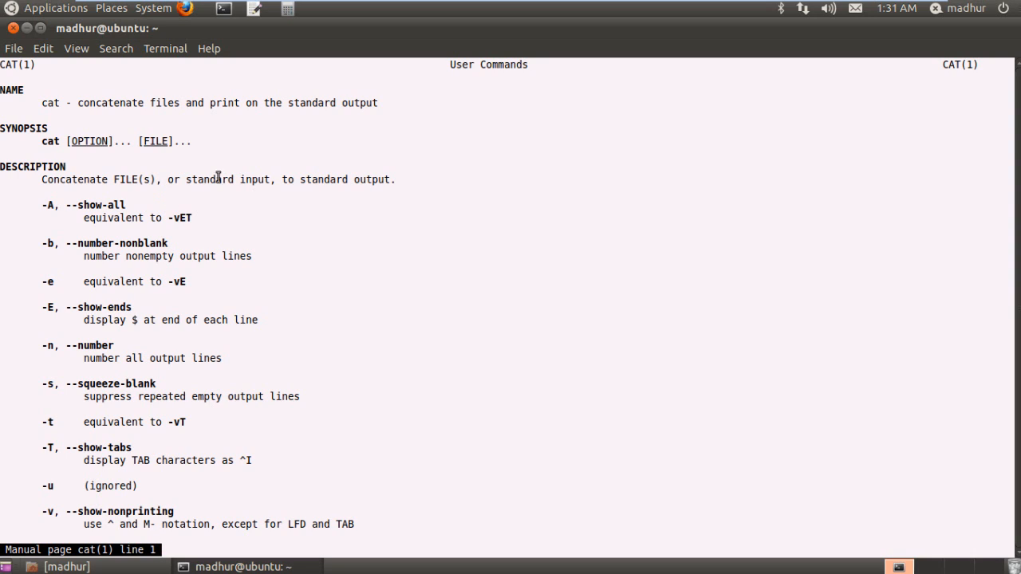
{"action": "mouse_move", "coordinate": [150, 118]}
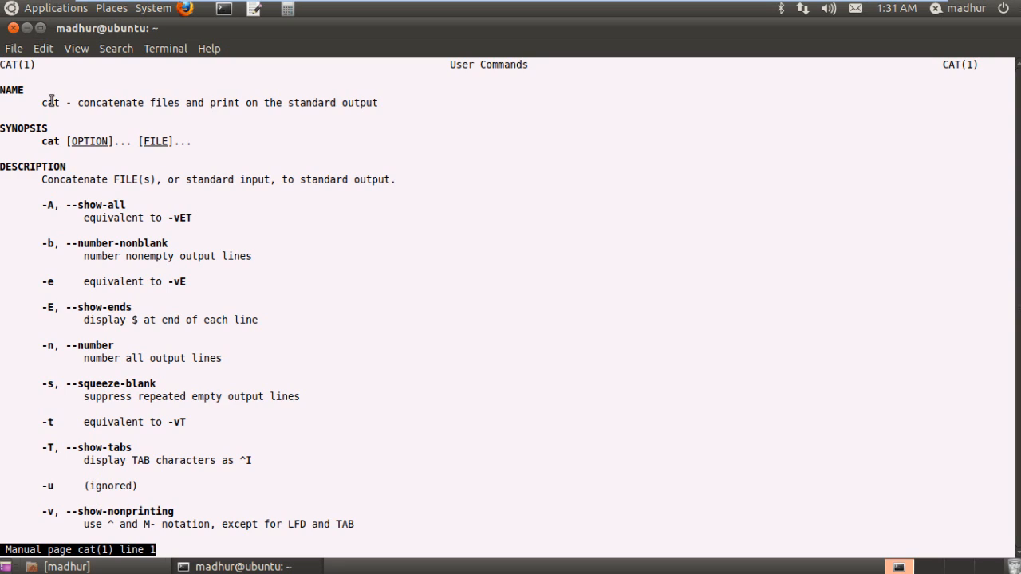
{"action": "mouse_move", "coordinate": [57, 110]}
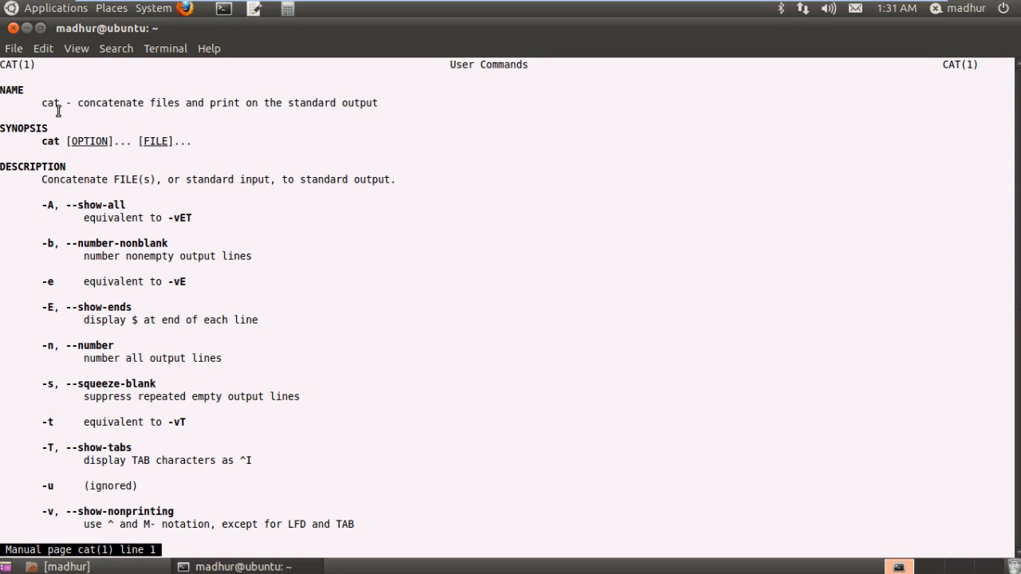
{"action": "mouse_move", "coordinate": [69, 154]}
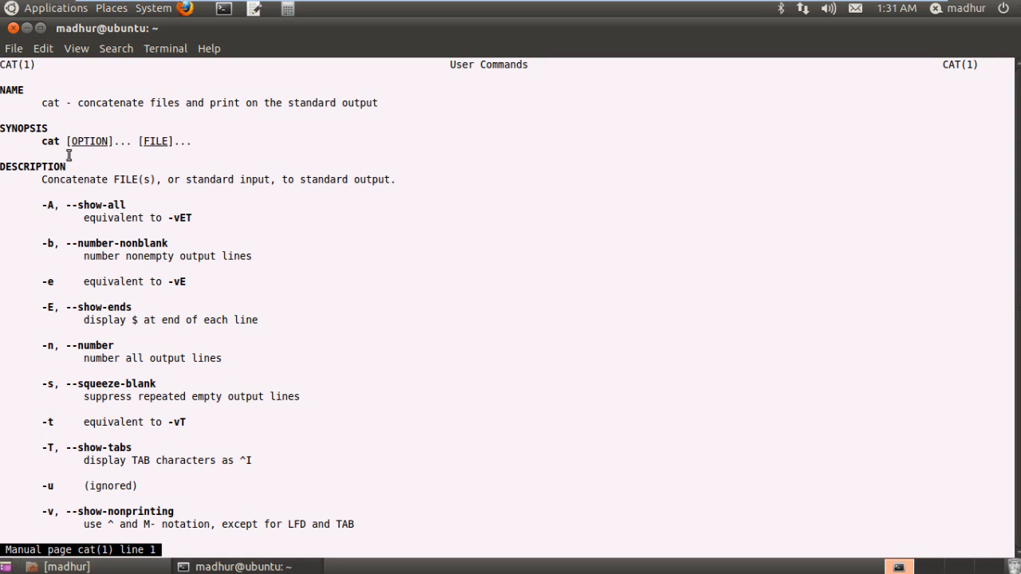
{"action": "mouse_move", "coordinate": [314, 258]}
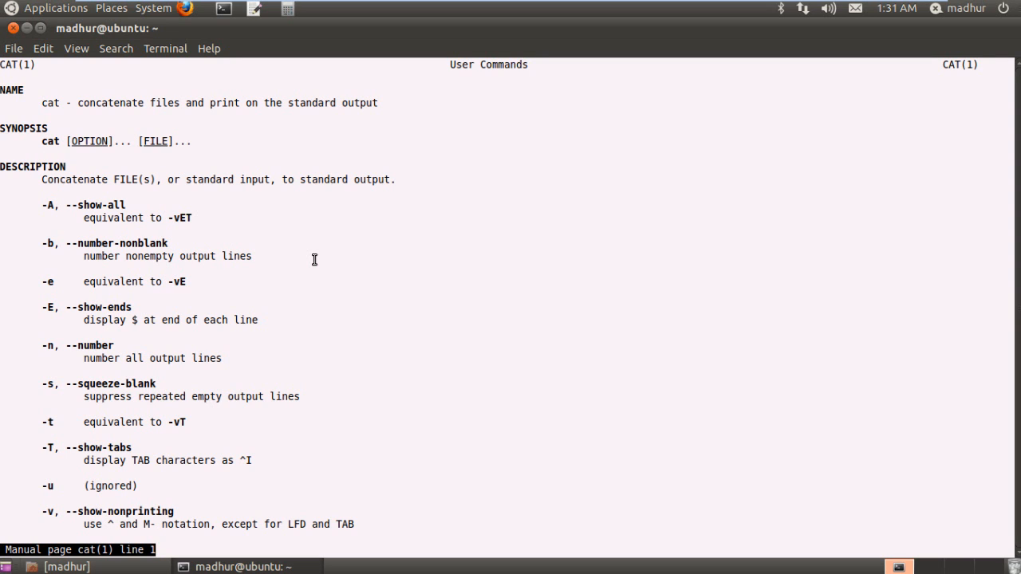
Scroll down the cat man page through examples, author and copyright sections
{"action": "scroll", "scroll_direction": "down", "scroll_amount": 3}
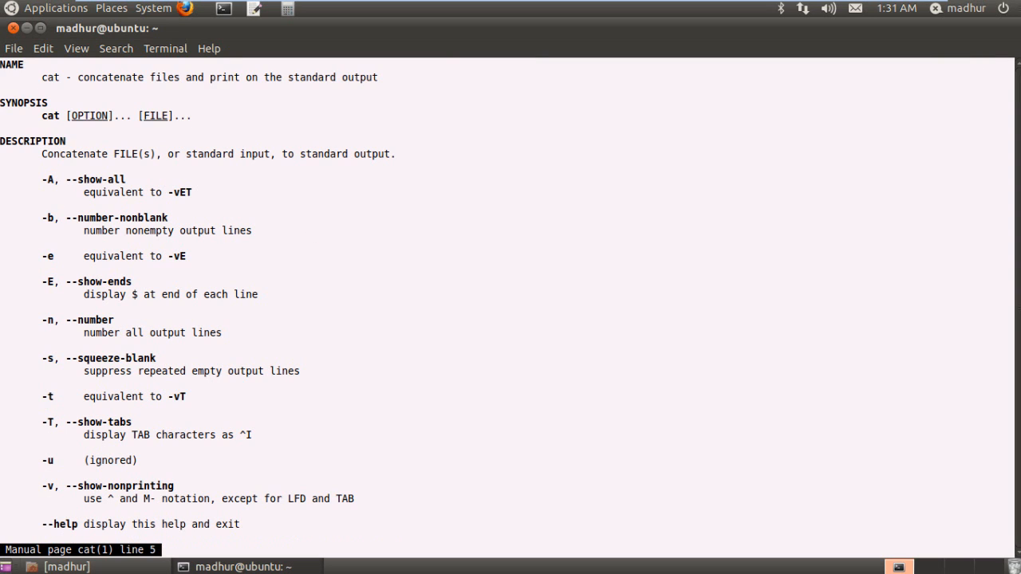
{"action": "scroll", "scroll_direction": "down", "scroll_amount": 3}
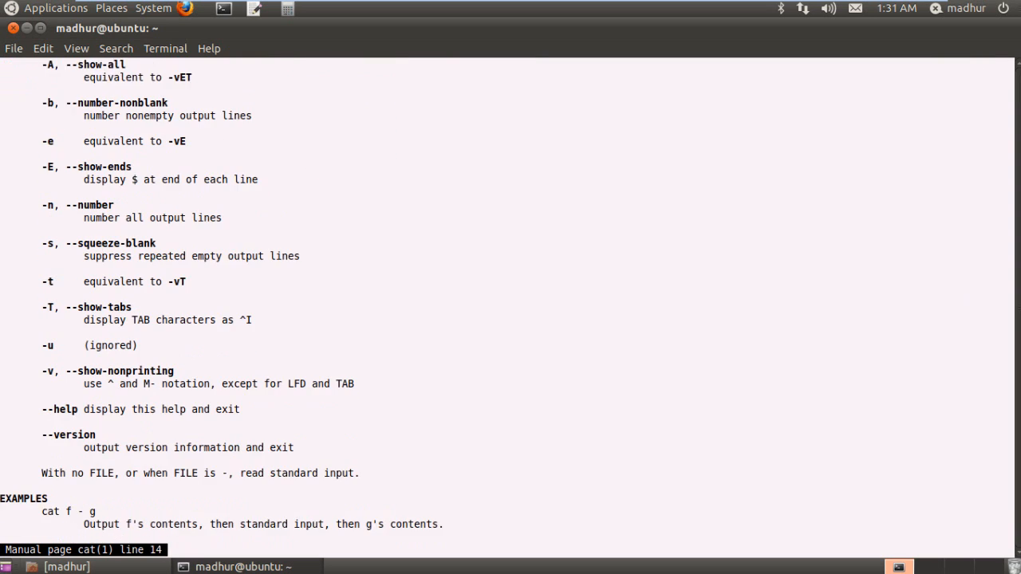
{"action": "scroll", "scroll_direction": "down", "scroll_amount": 3}
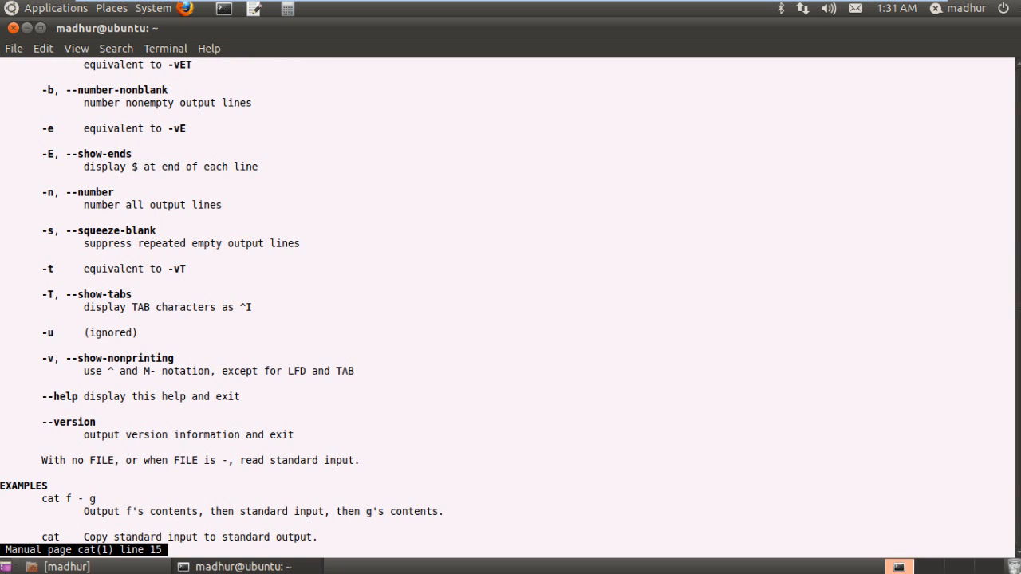
{"action": "scroll", "scroll_direction": "down", "scroll_amount": 3}
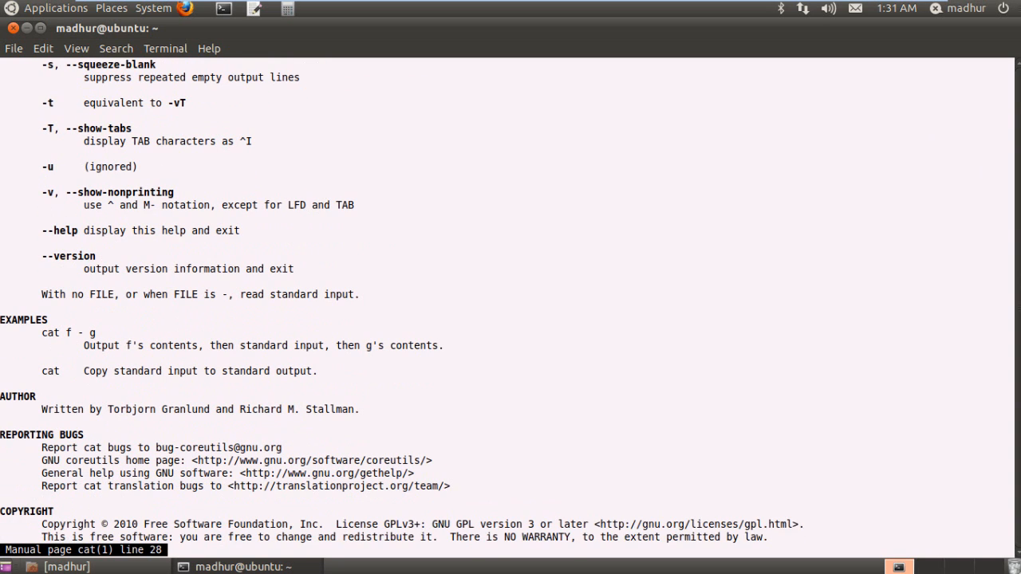
{"action": "scroll", "scroll_direction": "down", "scroll_amount": 3}
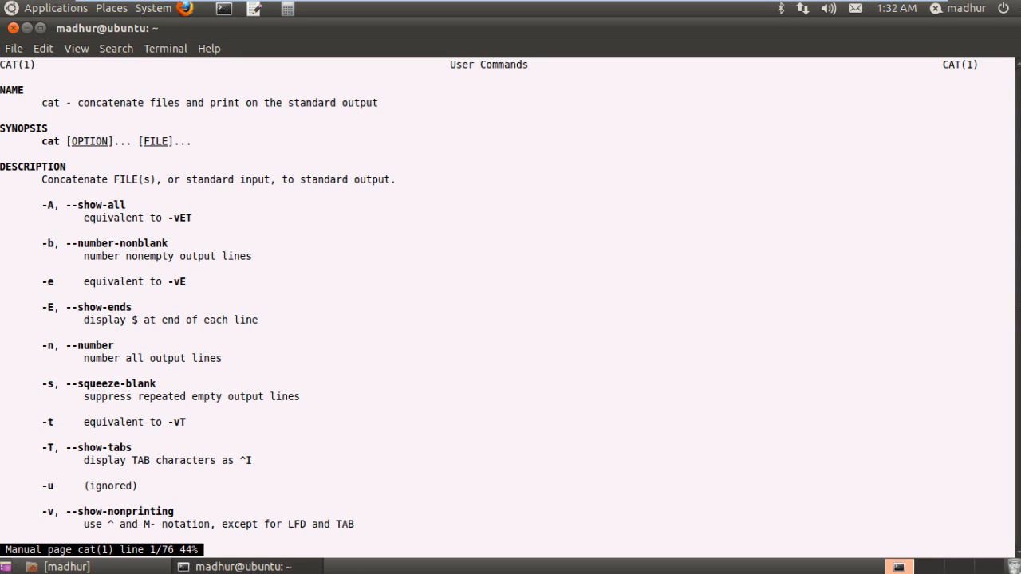
Quit the cat man page with q and clear the screen to an empty prompt
{"action": "key", "text": "q"}
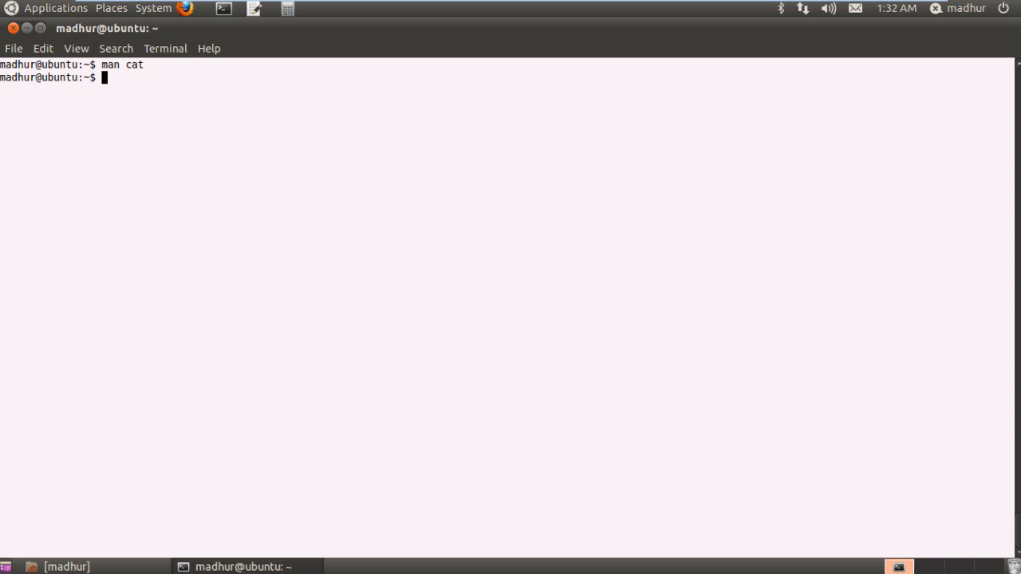
{"action": "type", "text": "clear"}
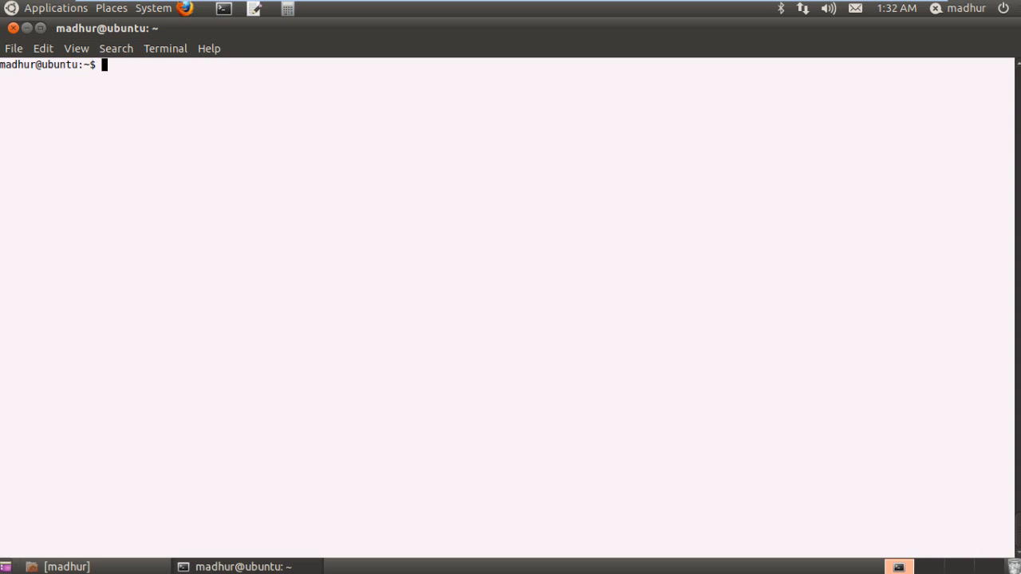
Run banner I am a bad programmer to print the phrase in hash-mark letters
{"action": "type", "text": "banner"}
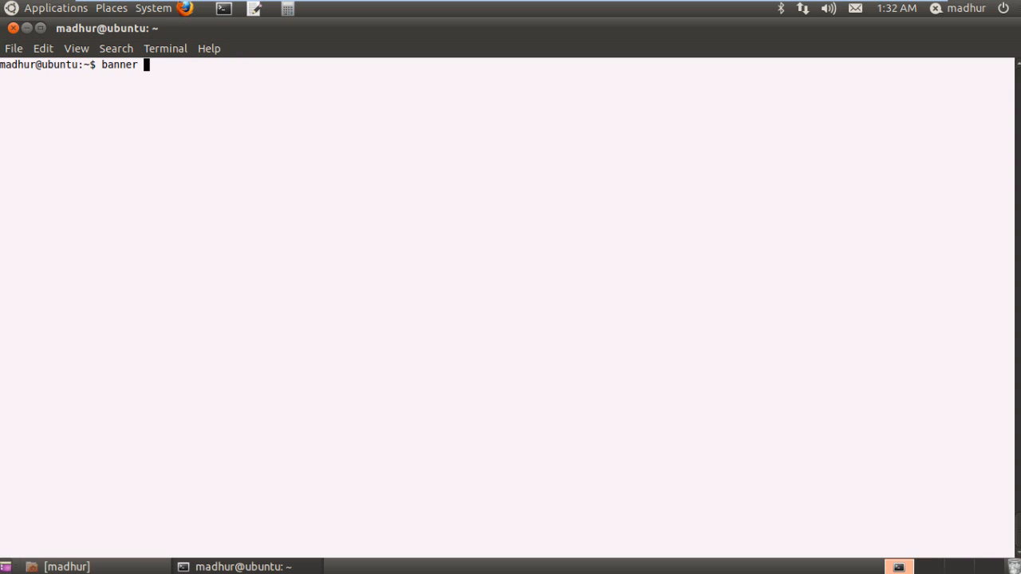
{"action": "type", "text": "I am"}
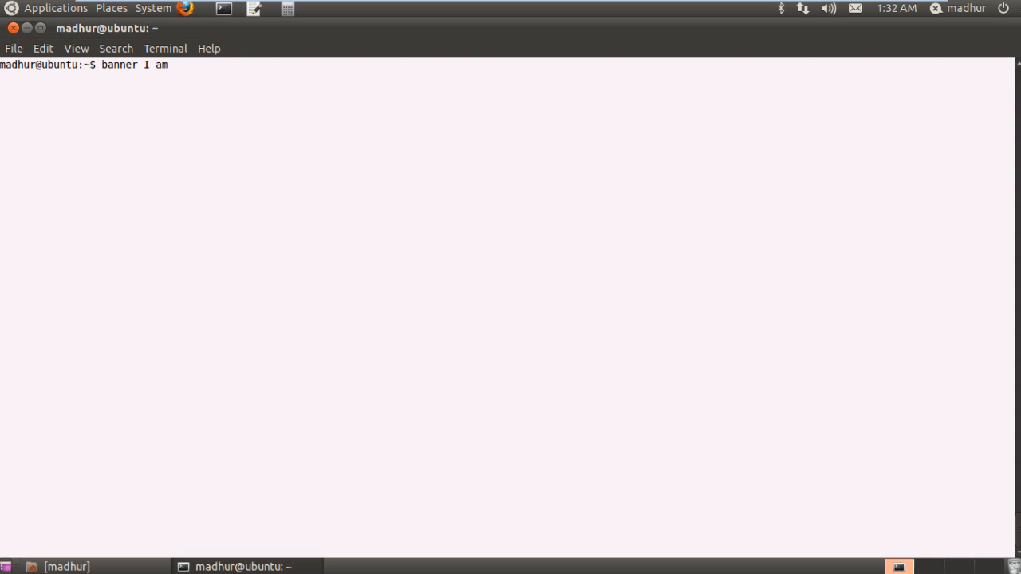
{"action": "type", "text": "a bad"}
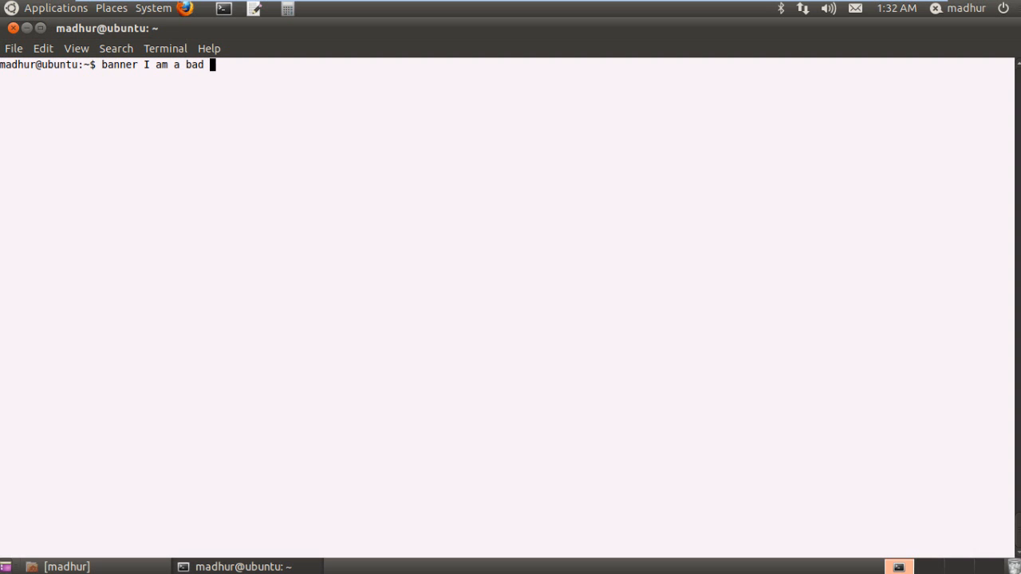
{"action": "type", "text": "progra"}
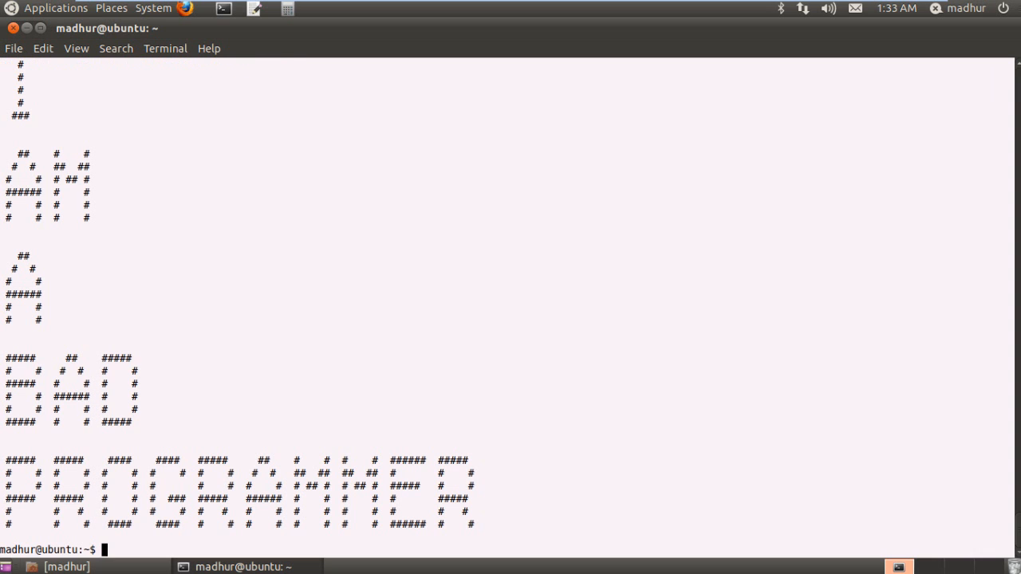
{"action": "mouse_move", "coordinate": [319, 168]}
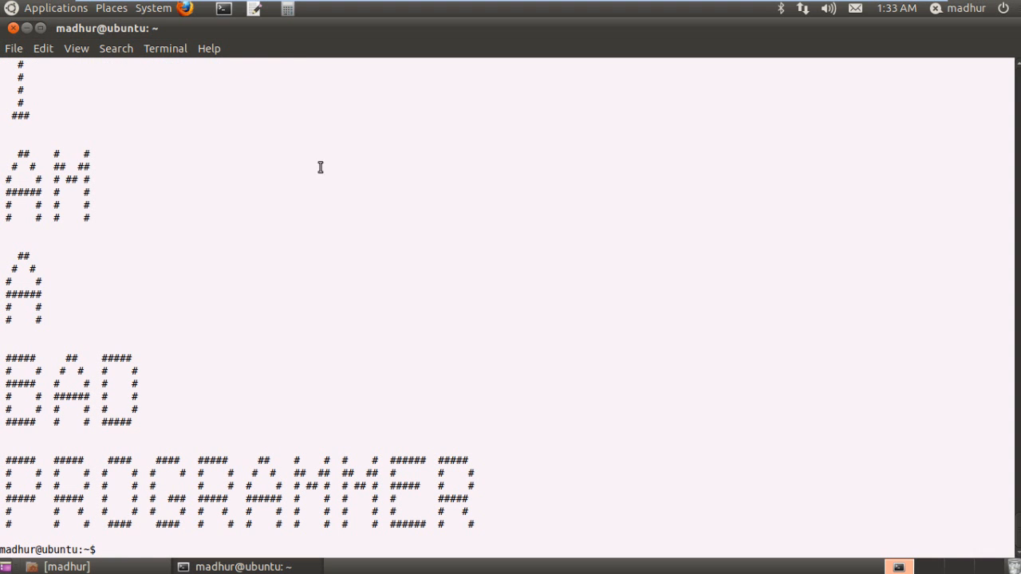
{"action": "mouse_move", "coordinate": [42, 91]}
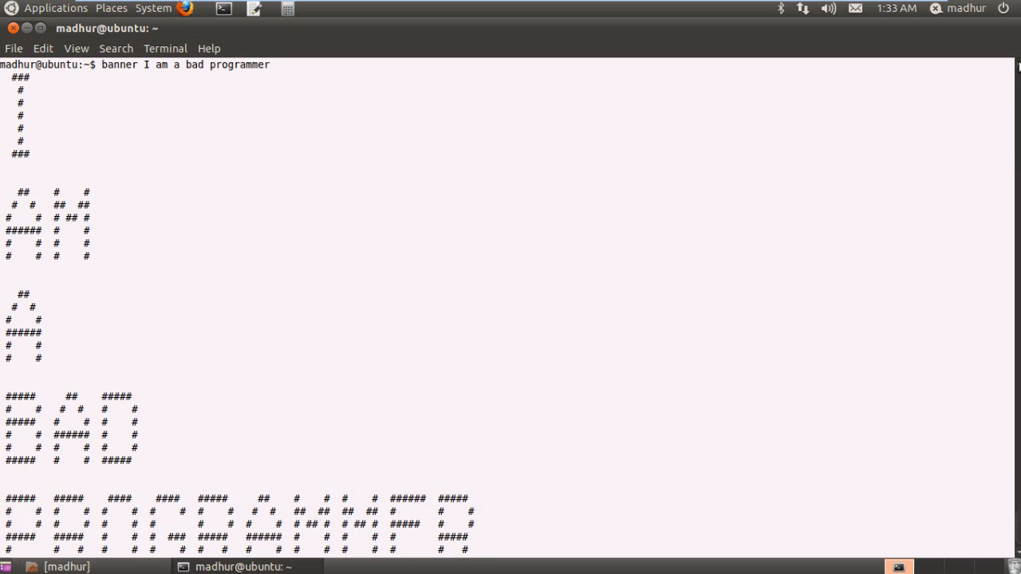
{"action": "mouse_move", "coordinate": [1018, 208]}
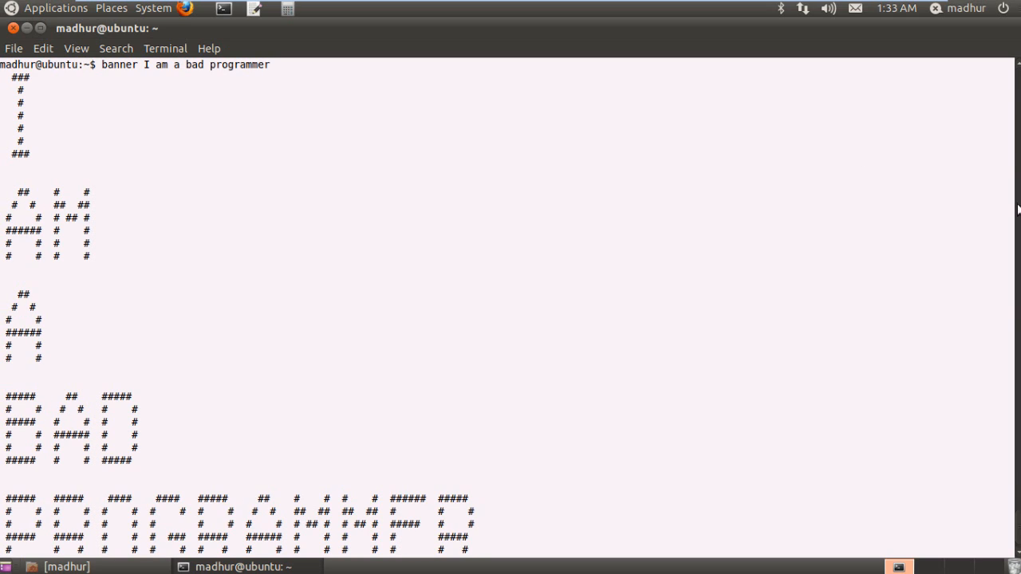
{"action": "mouse_move", "coordinate": [1001, 536]}
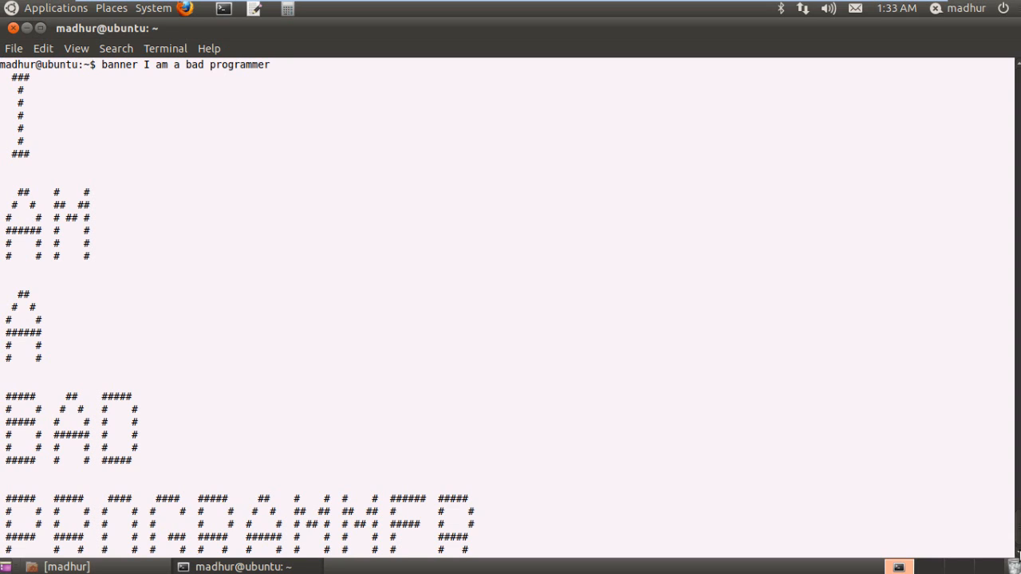
{"action": "scroll", "scroll_direction": "down", "scroll_amount": 3}
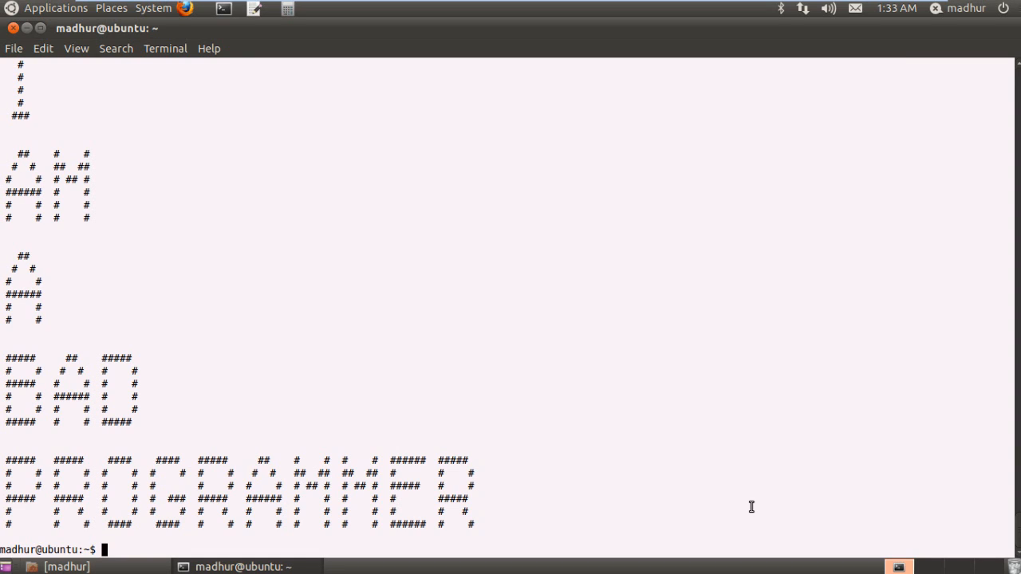
Clear the screen and run banner "bye bye" to print it in hash-mark letters
{"action": "type", "text": "clear"}
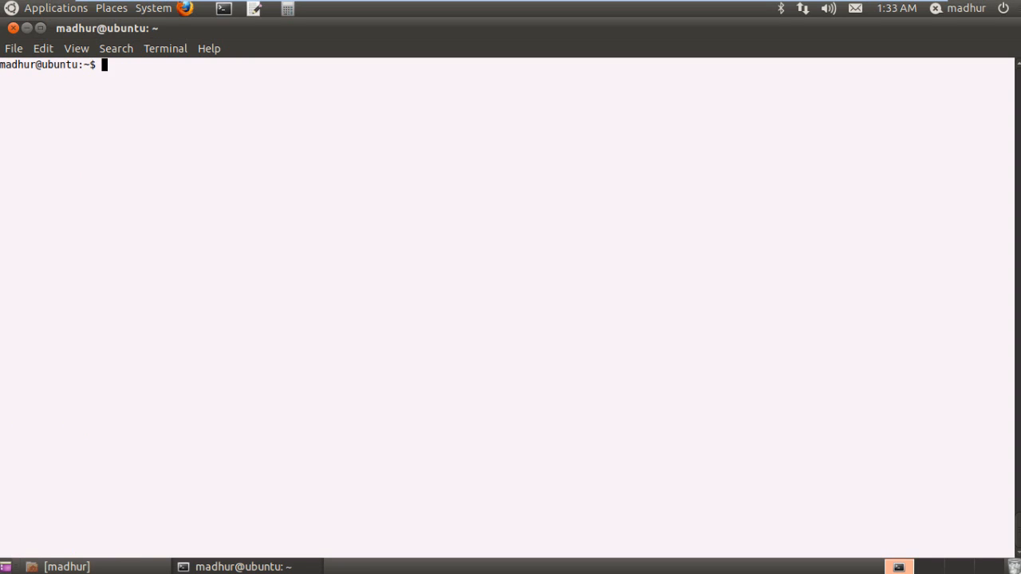
{"action": "type", "text": "banner"}
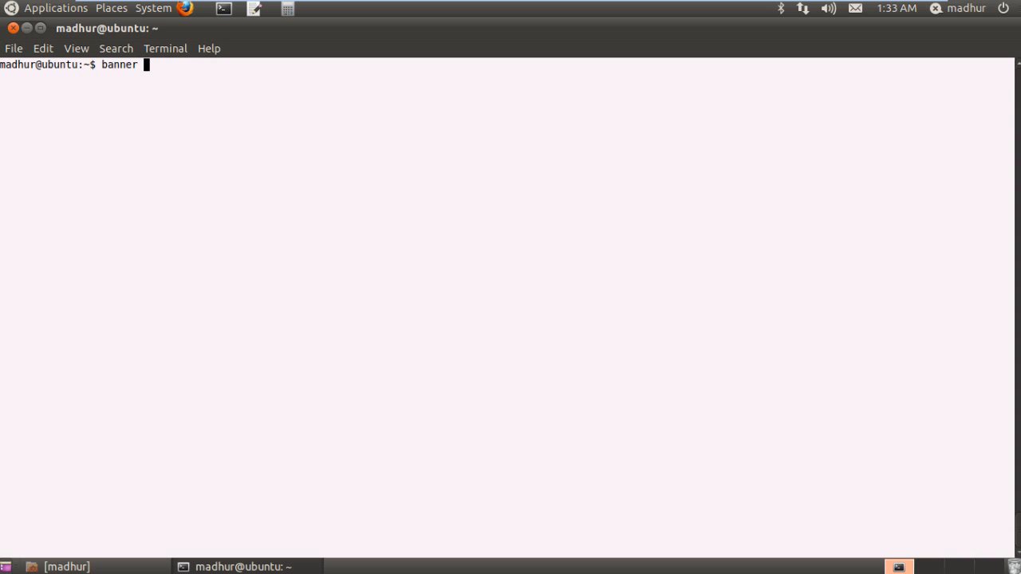
{"action": "type", "text": "\""}
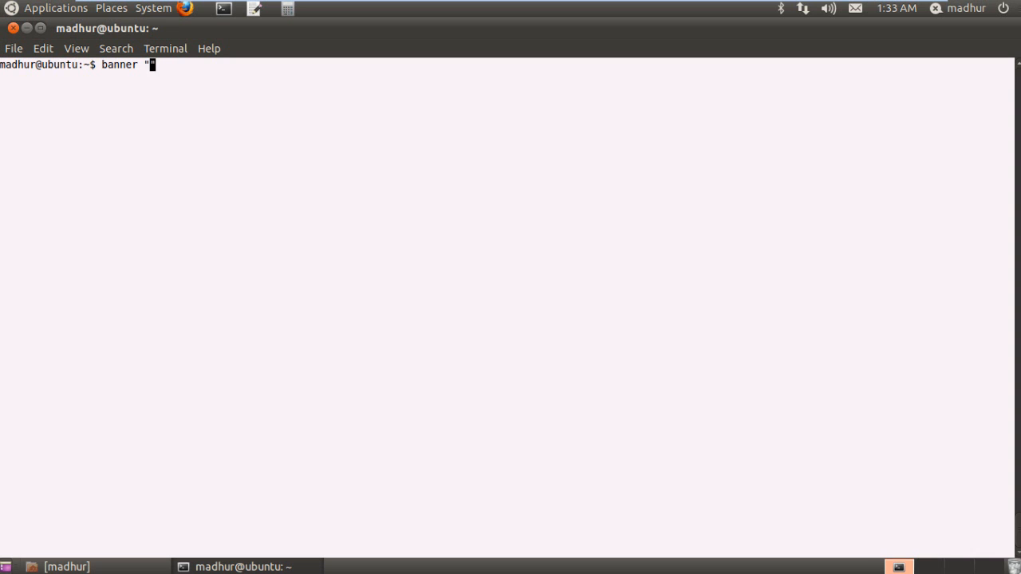
{"action": "type", "text": "\""}
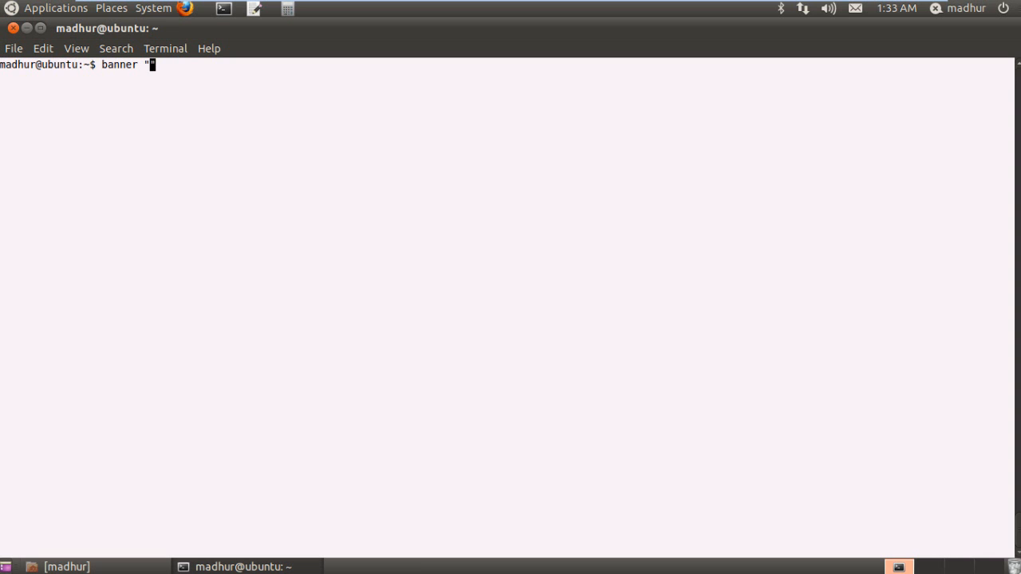
{"action": "type", "text": "\""}
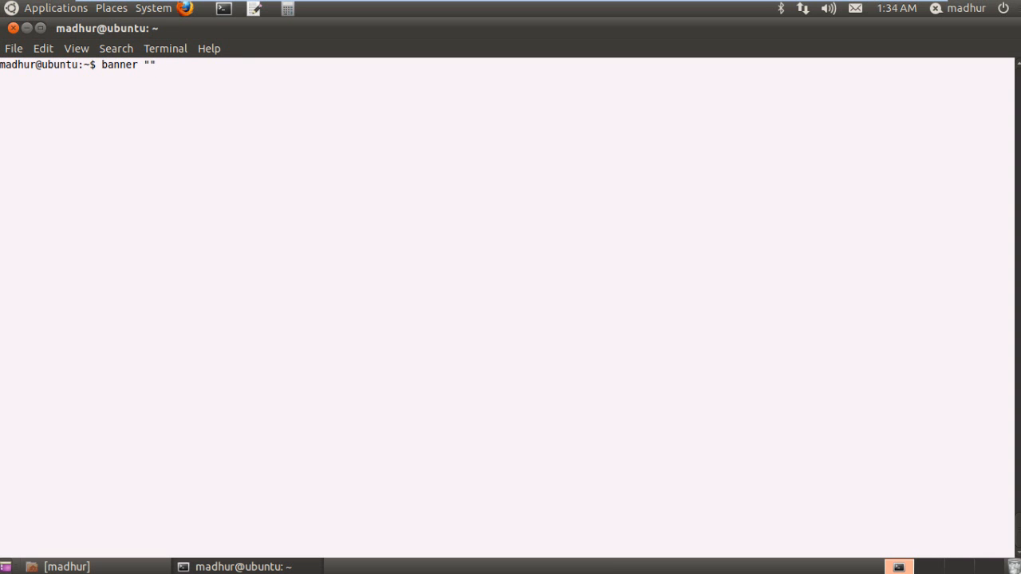
{"action": "type", "text": "bye bye"}
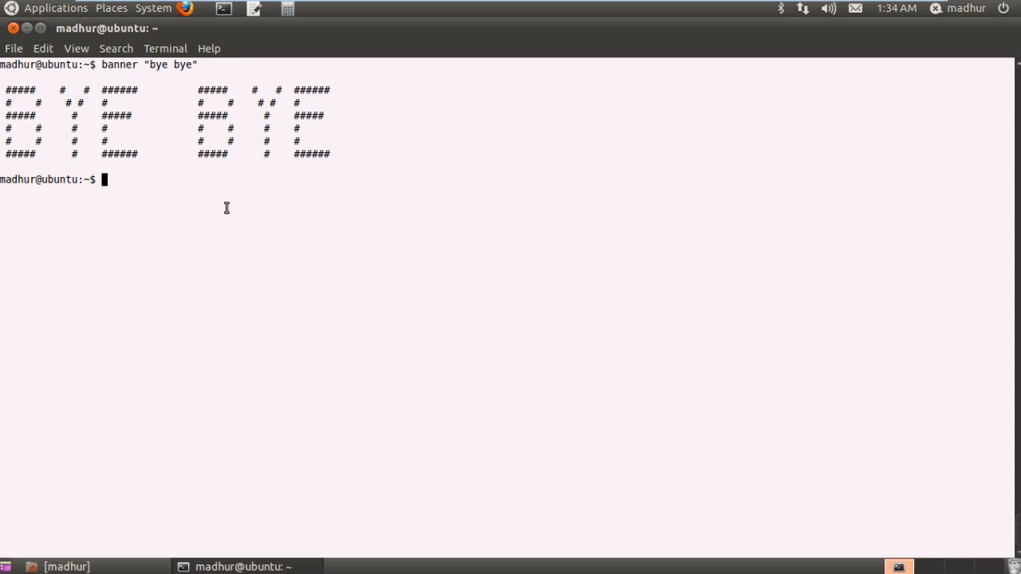
{"action": "mouse_move", "coordinate": [210, 137]}
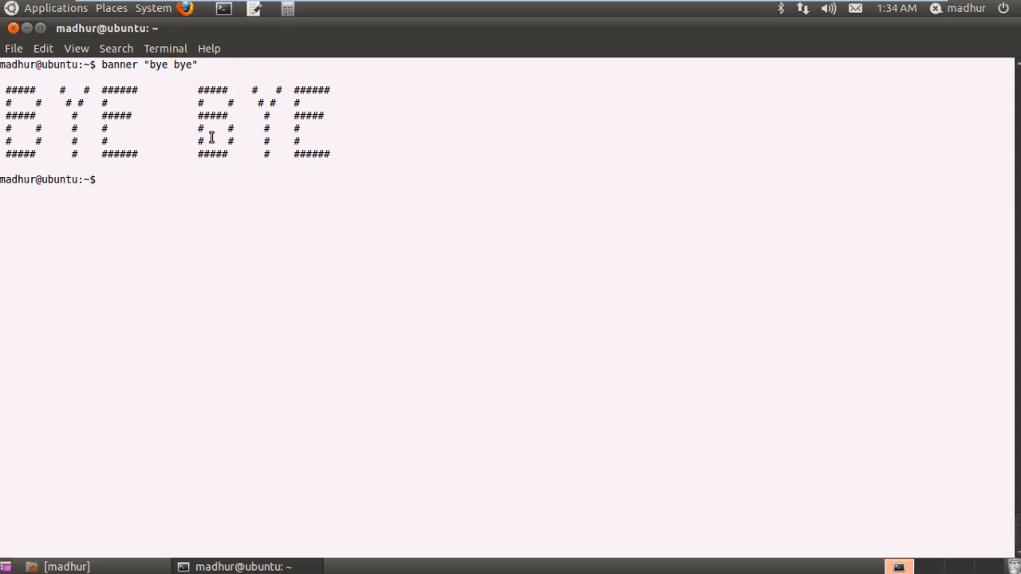
{"action": "mouse_move", "coordinate": [233, 136]}
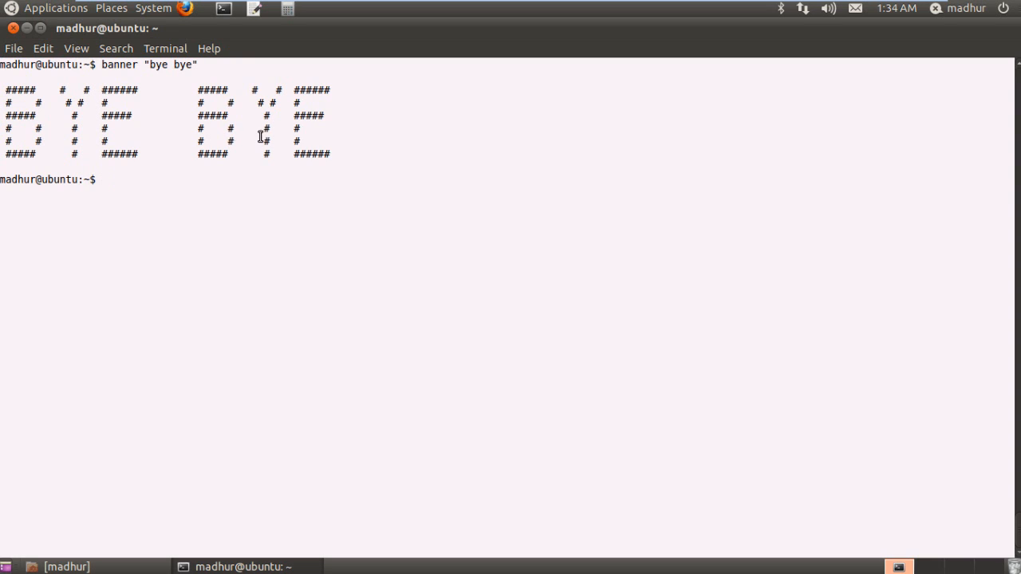
{"action": "mouse_move", "coordinate": [520, 161]}
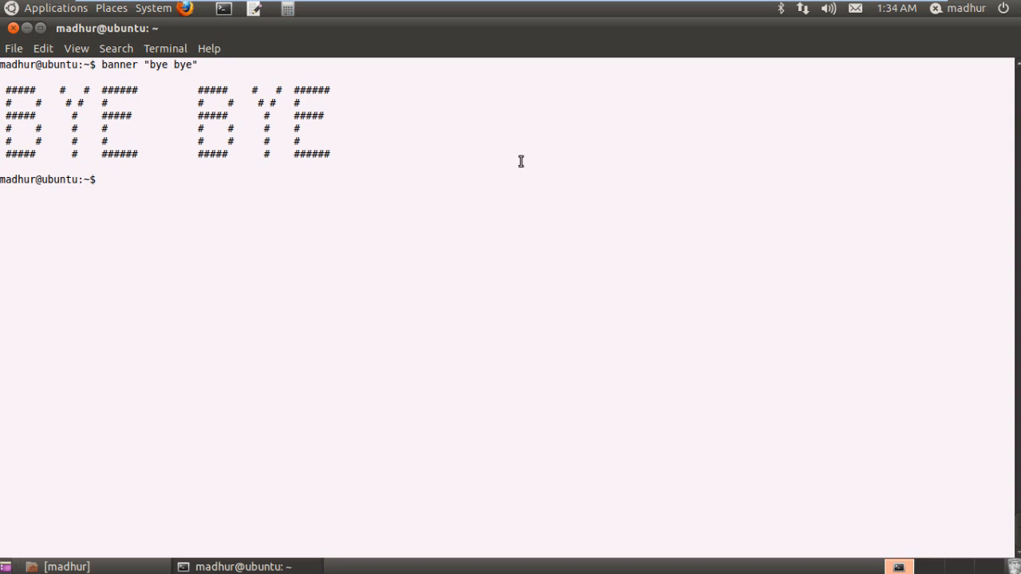
Run banner "The Bad Tutorials" to print it in hash-mark letters below bye bye
{"action": "type", "text": "banner \"bye by"}
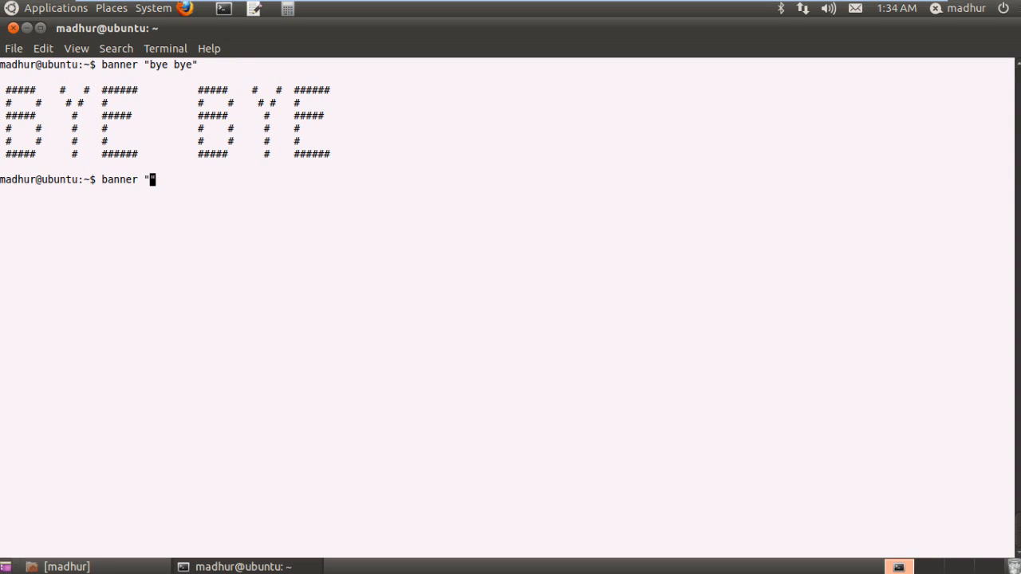
{"action": "type", "text": "The Bad Tuto"}
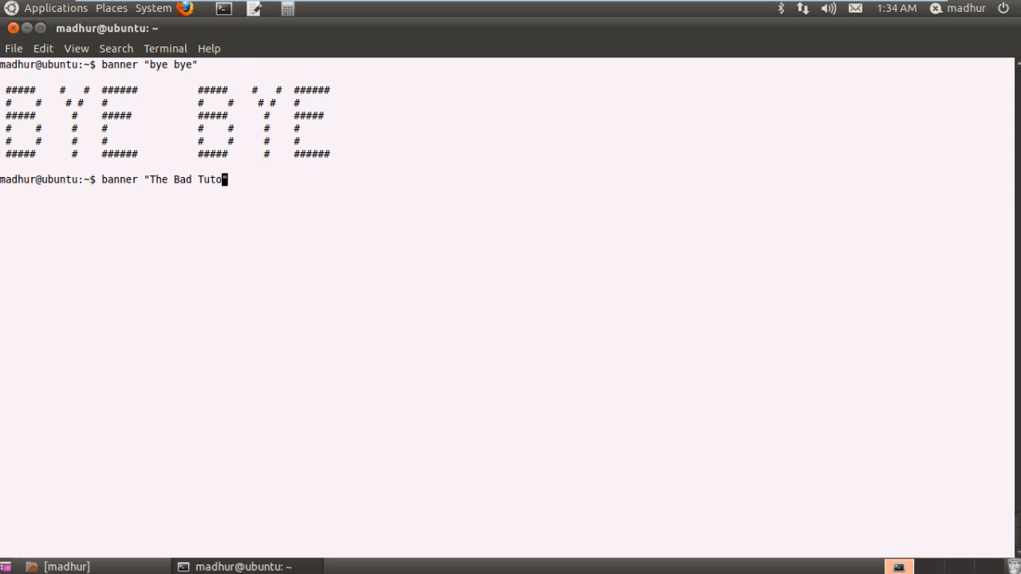
{"action": "type", "text": "rials\""}
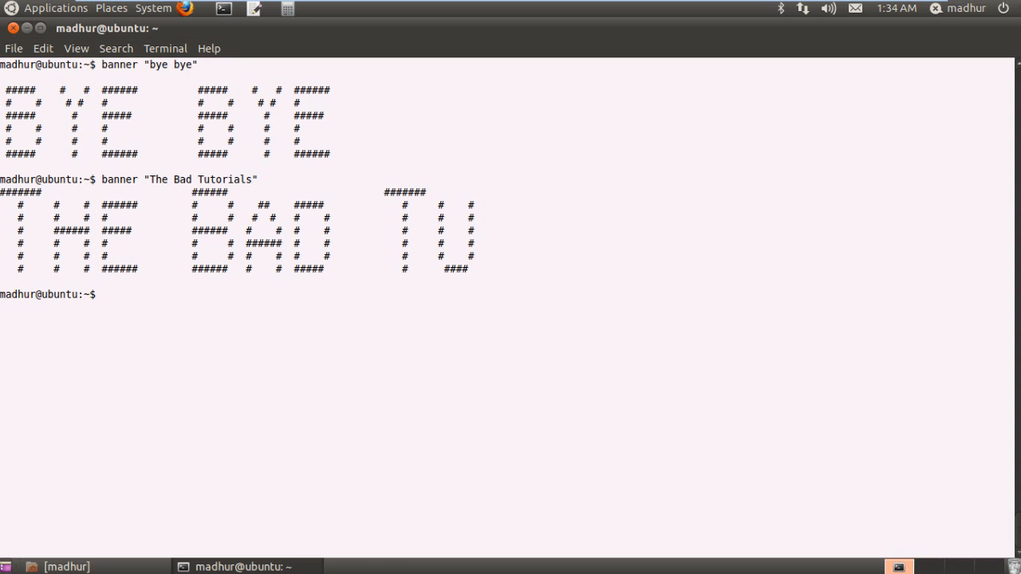
{"action": "mouse_move", "coordinate": [169, 230]}
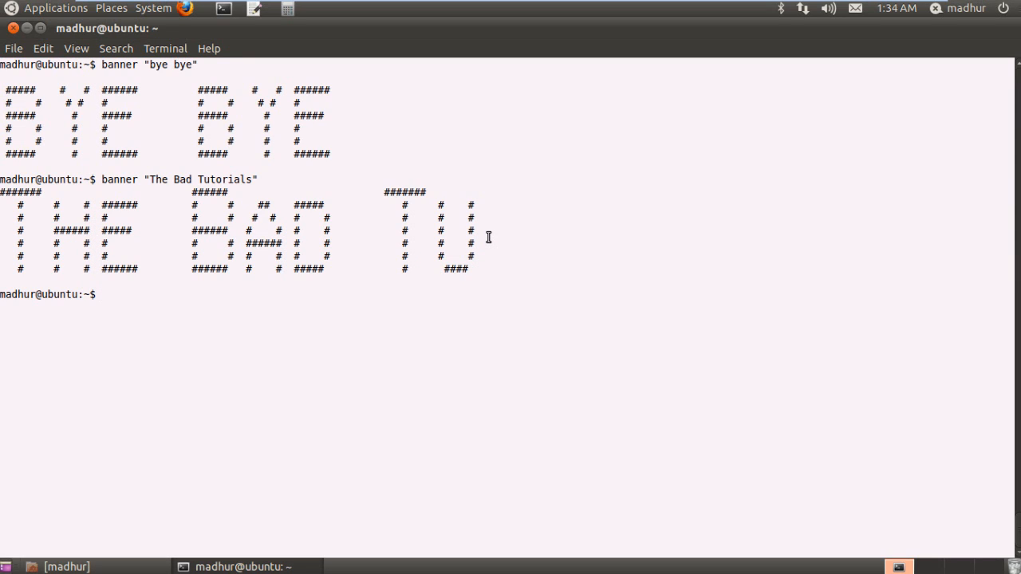
{"action": "type", "text": "c"}
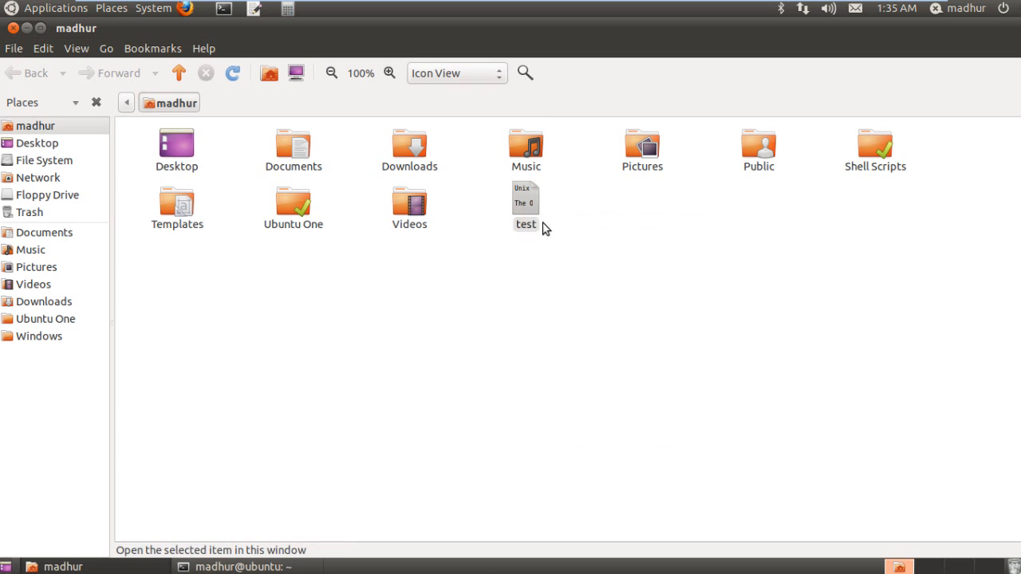
Open test in gedit and check its 1915-byte plain text size in Nautilus properties
{"action": "double_click", "coordinate": [525, 204]}
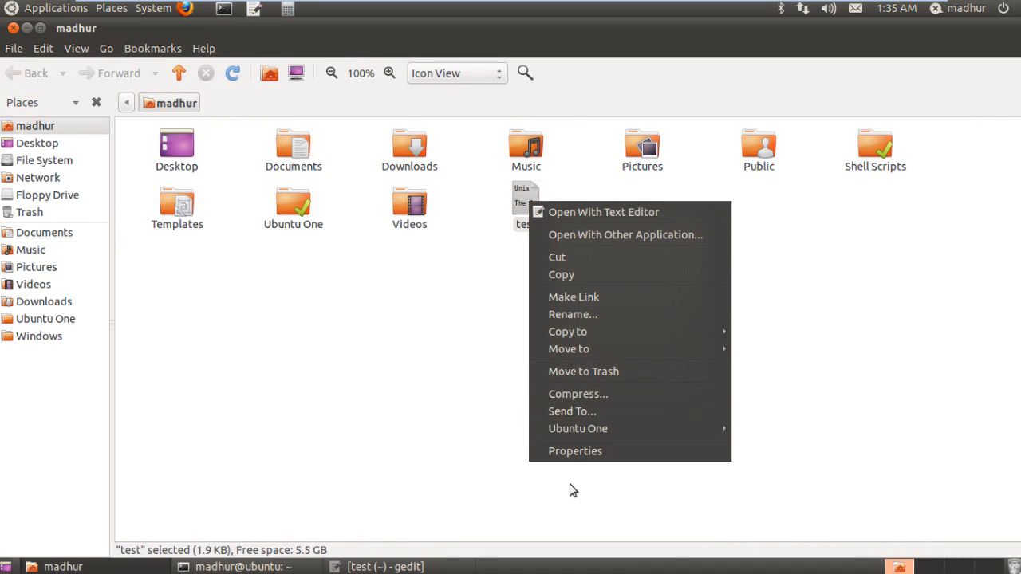
{"action": "left_click", "coordinate": [575, 449]}
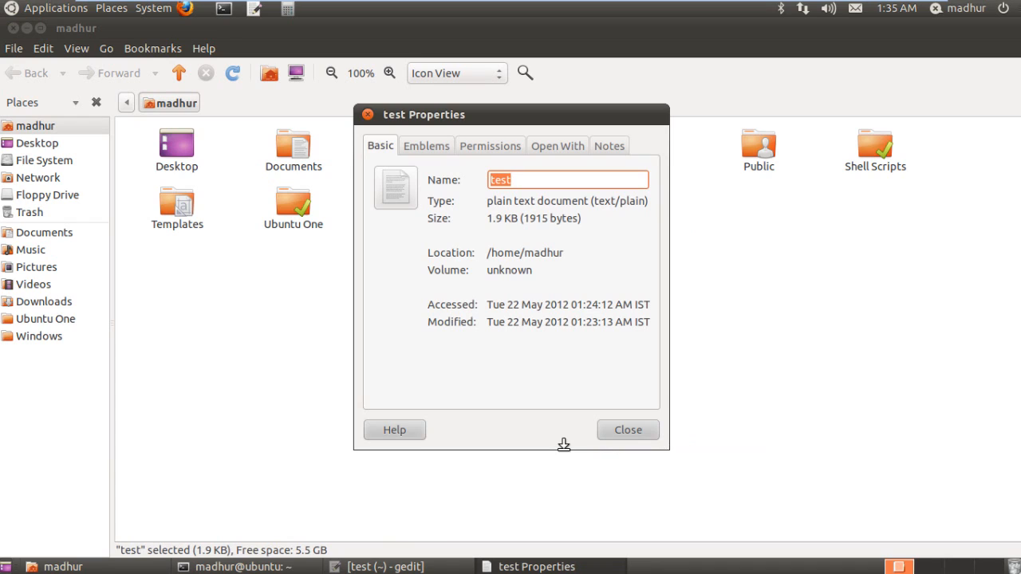
{"action": "mouse_move", "coordinate": [517, 230]}
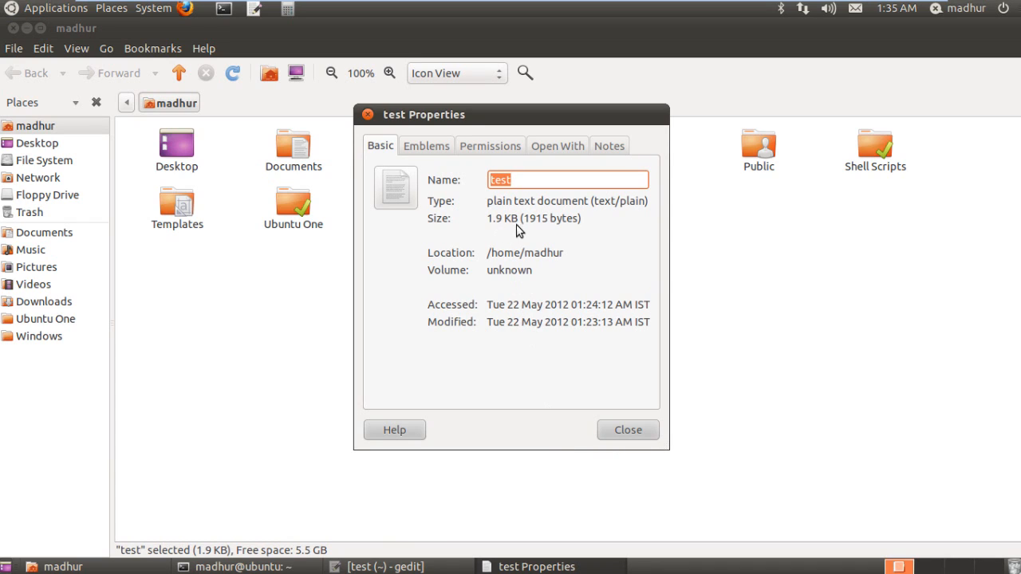
{"action": "mouse_move", "coordinate": [550, 223]}
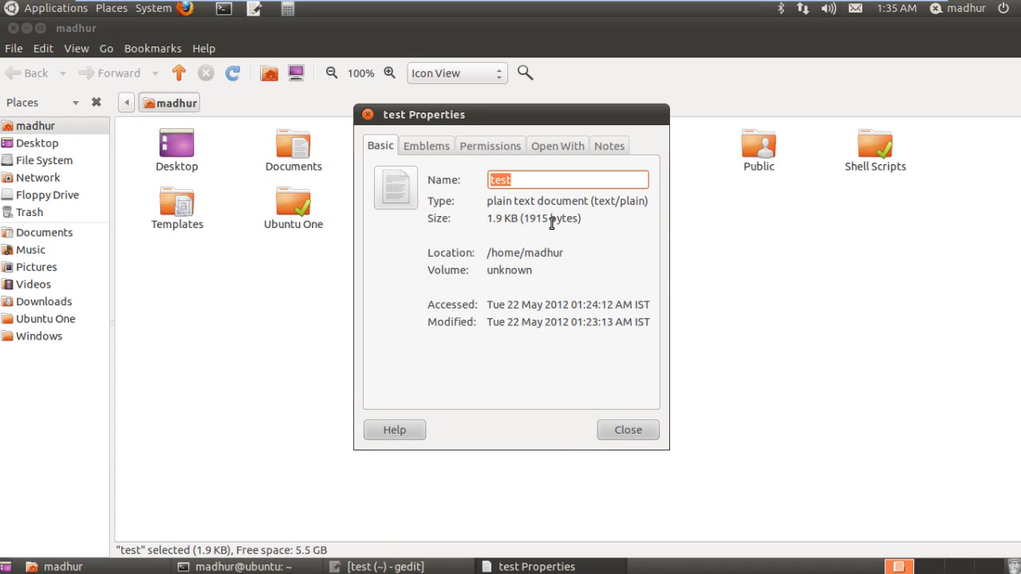
{"action": "mouse_move", "coordinate": [550, 224]}
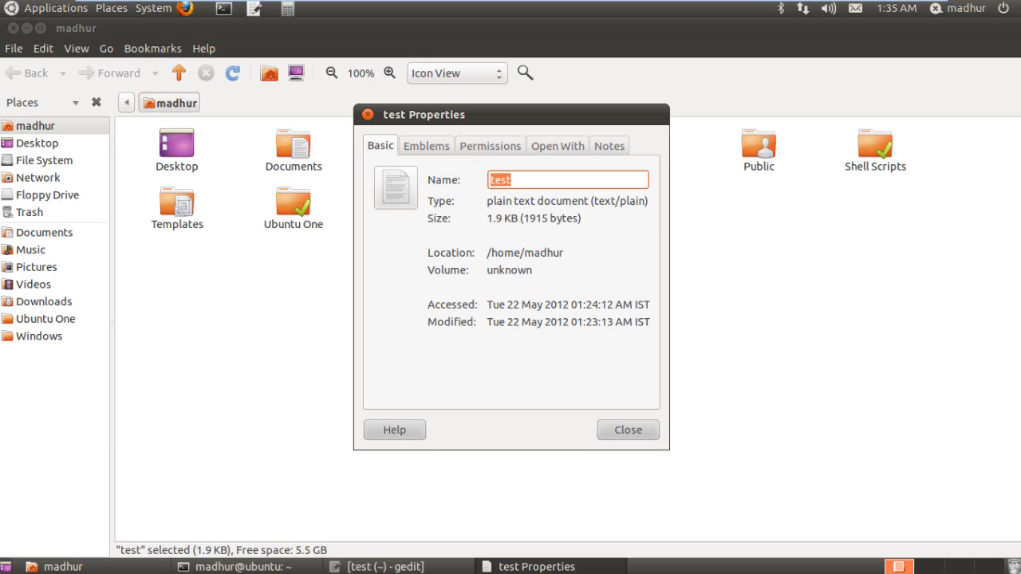
{"action": "left_click", "coordinate": [627, 431]}
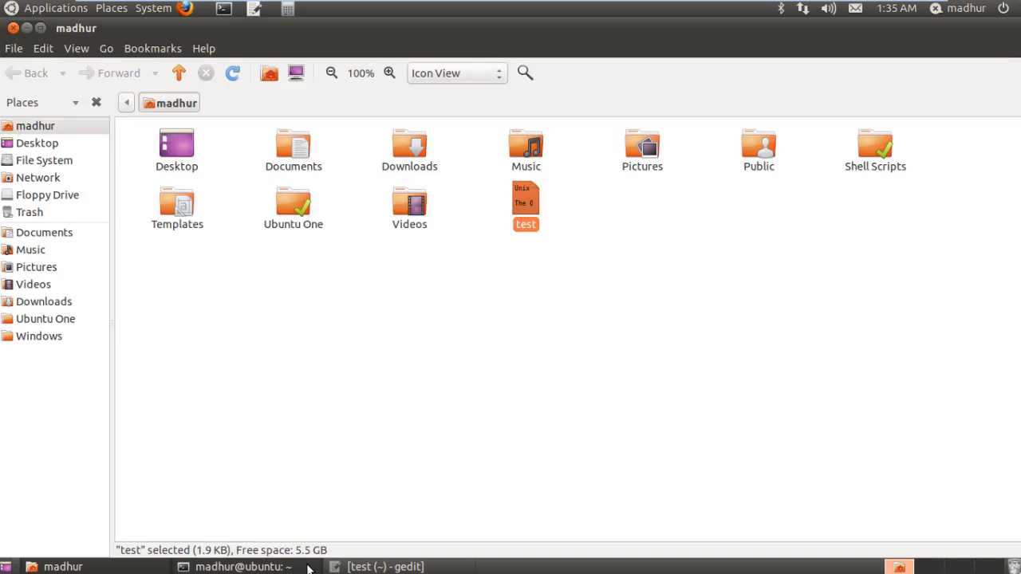
Back in the terminal, run compress -v test to produce test.Z at 35.77% compression
{"action": "left_click", "coordinate": [239, 566]}
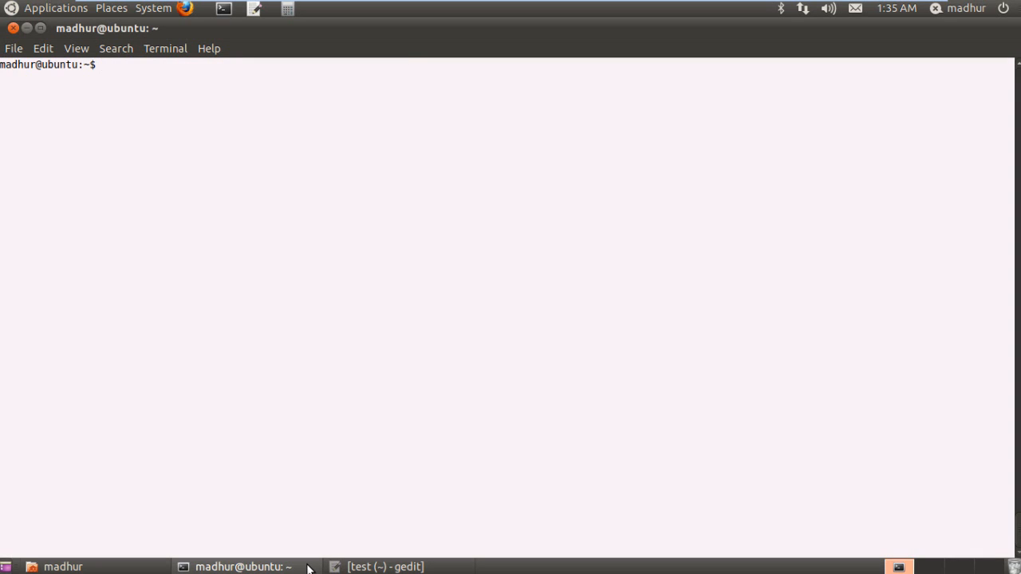
{"action": "type", "text": "compre"}
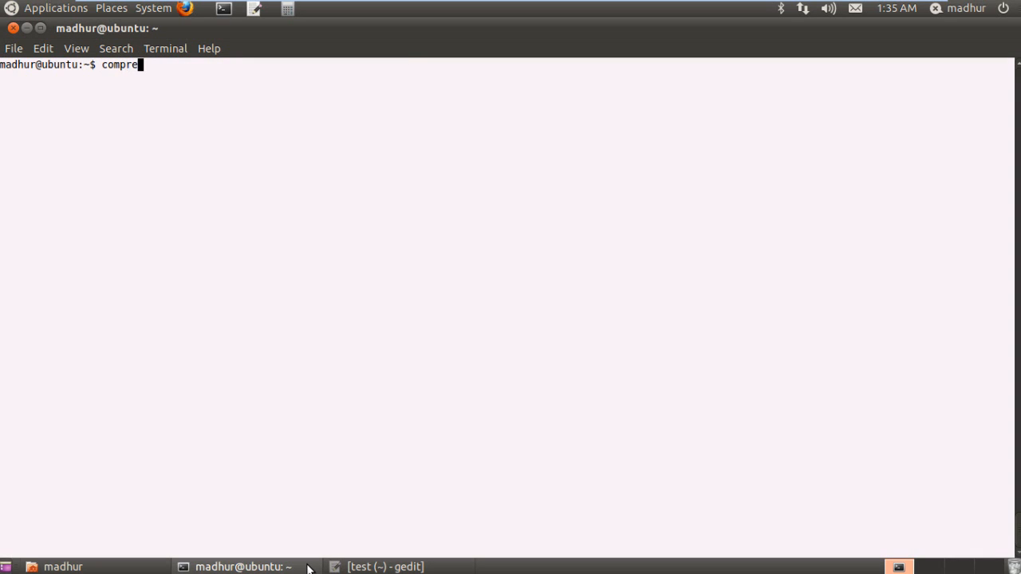
{"action": "type", "text": "ss"}
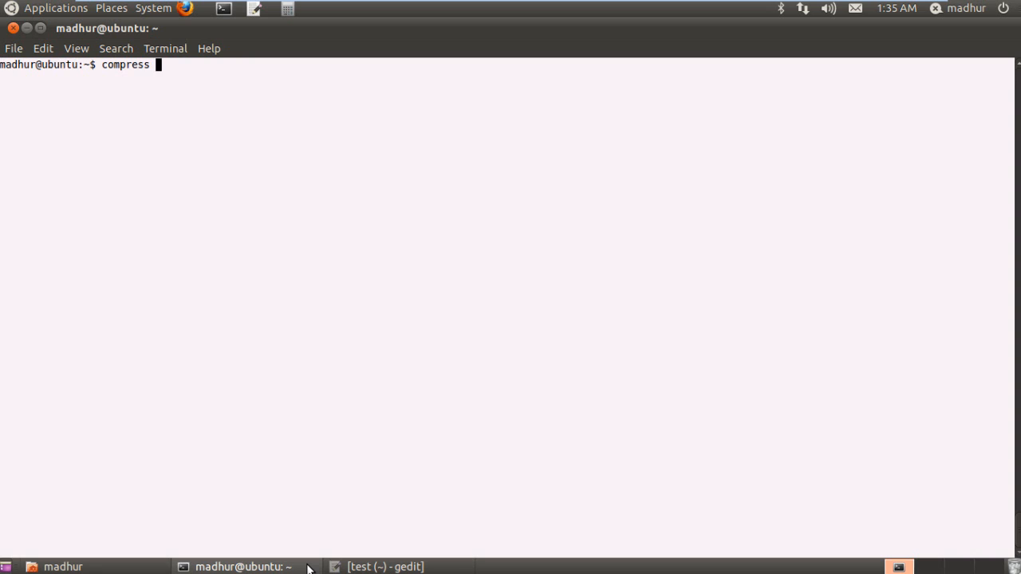
{"action": "type", "text": "-v test"}
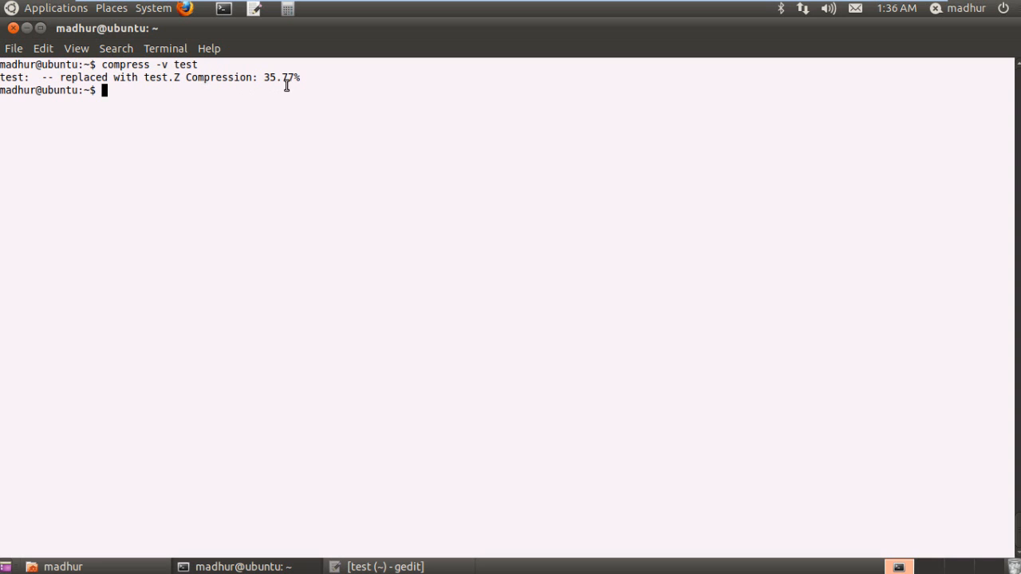
{"action": "mouse_move", "coordinate": [303, 79]}
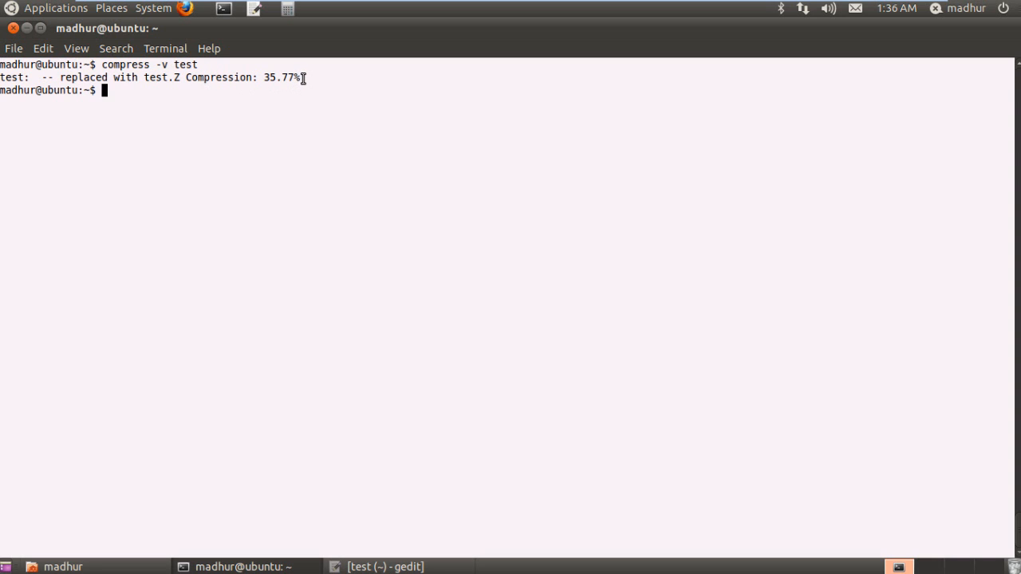
{"action": "mouse_move", "coordinate": [277, 424]}
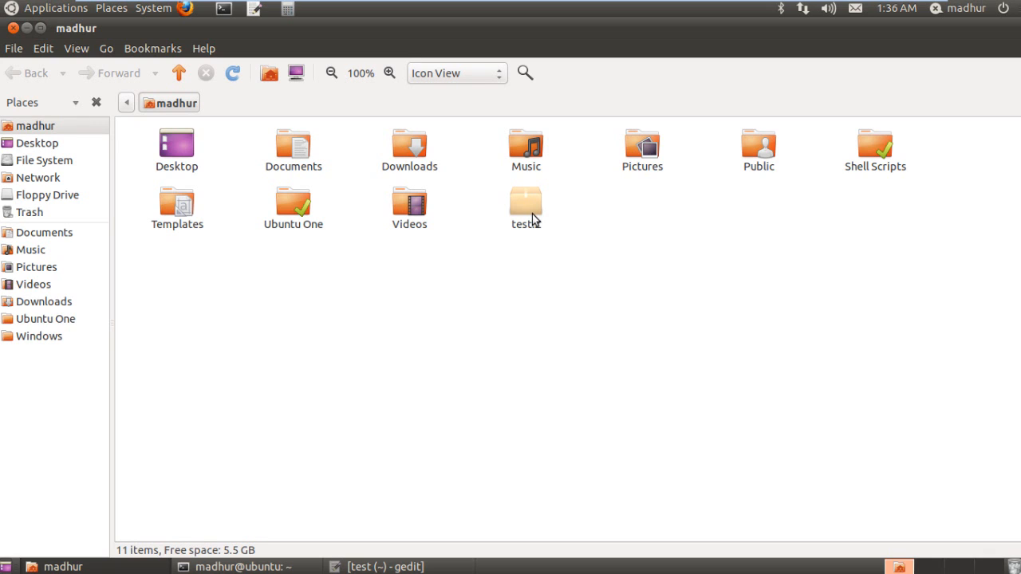
{"action": "right_click", "coordinate": [525, 204]}
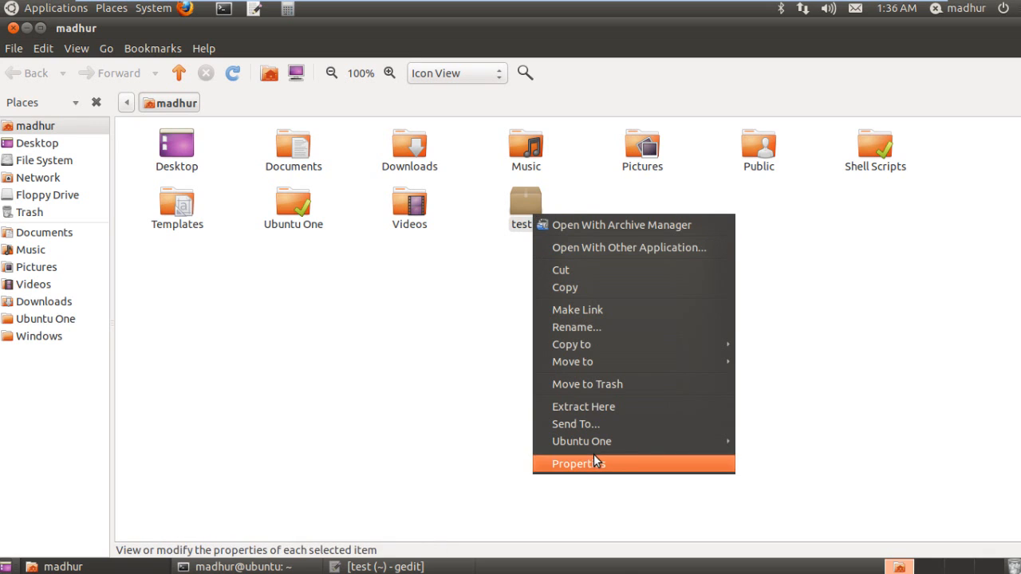
{"action": "left_click", "coordinate": [577, 463]}
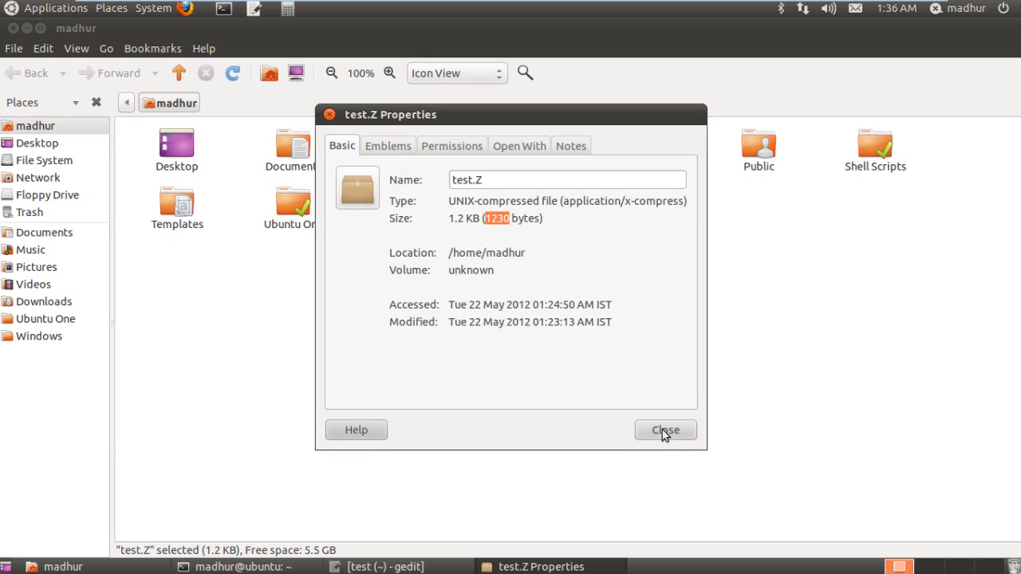
{"action": "left_click", "coordinate": [665, 430]}
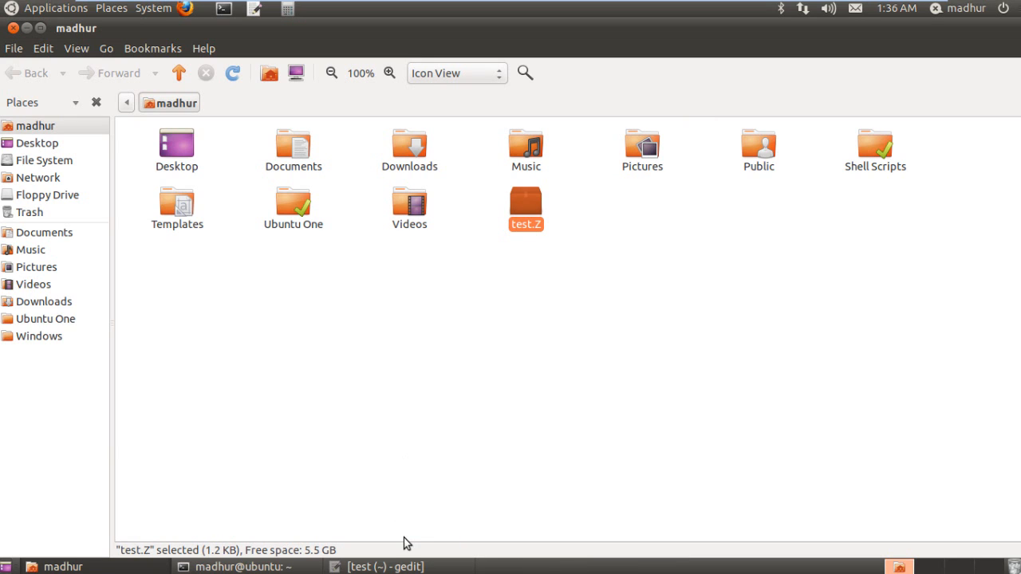
{"action": "left_click", "coordinate": [239, 567]}
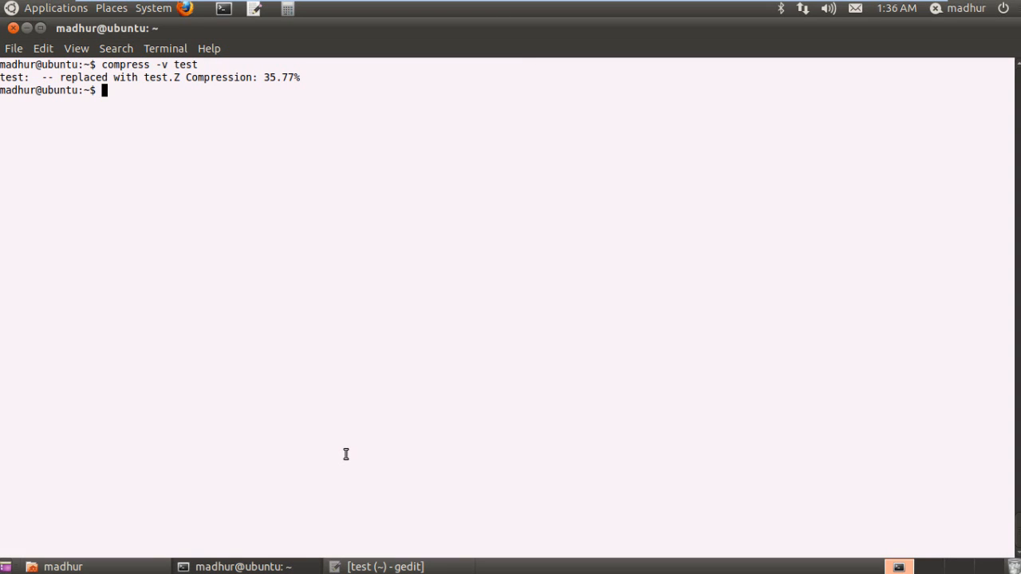
Run cat test.Z to dump the compressed file as unreadable binary
{"action": "type", "text": "cat"}
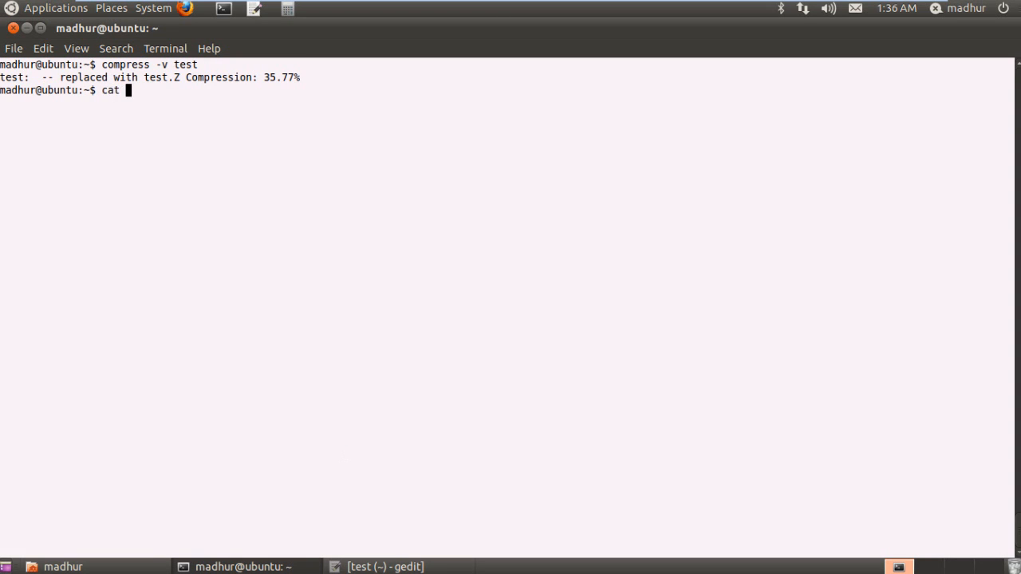
{"action": "type", "text": "test"}
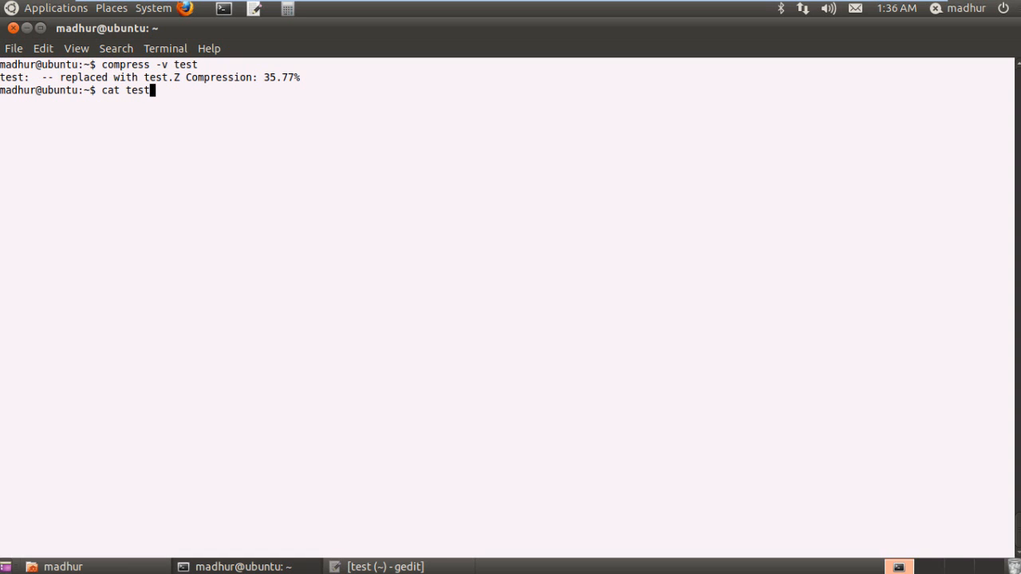
{"action": "type", "text": ".Z"}
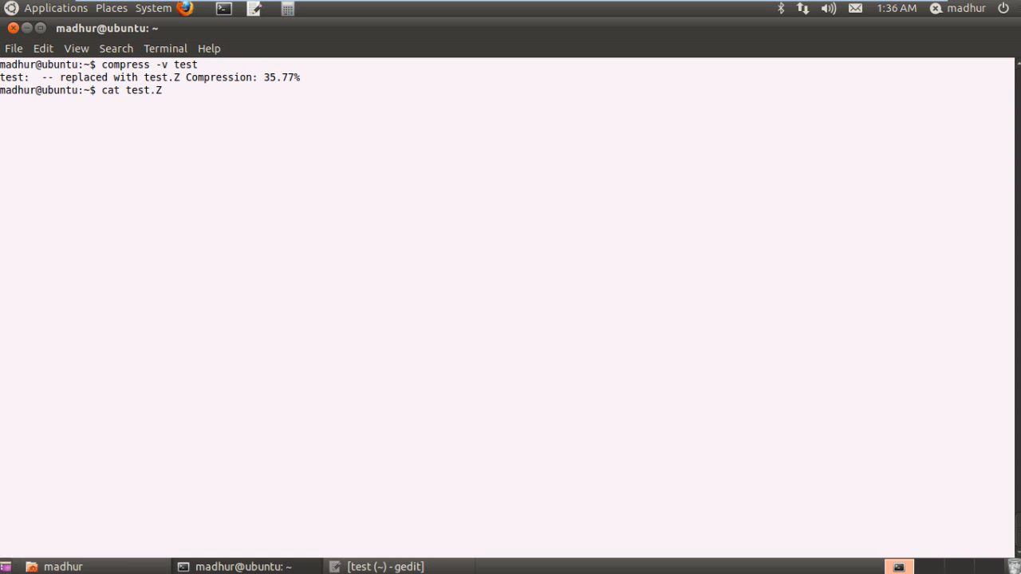
{"action": "key", "text": "Return"}
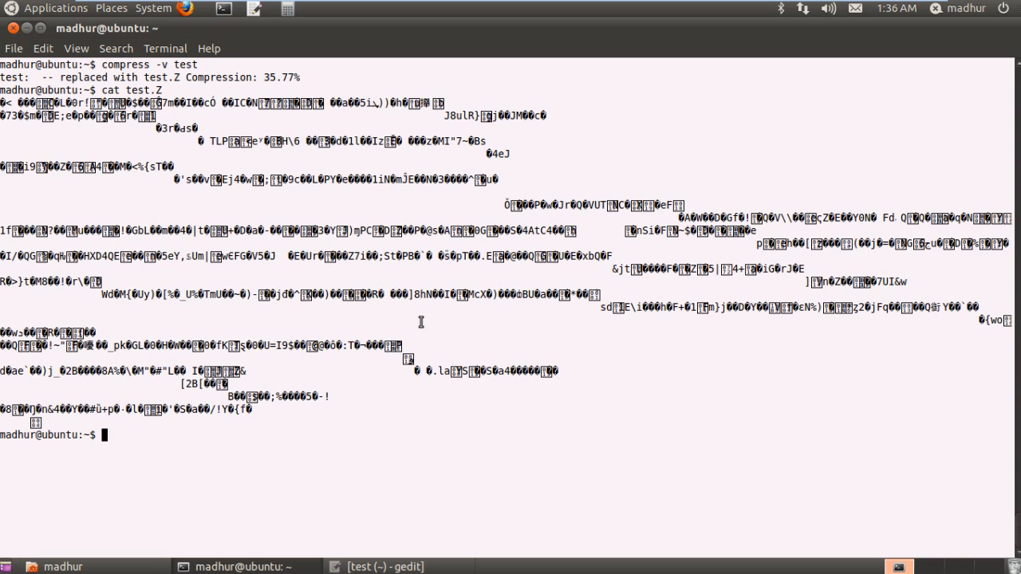
Clear the binary garbage from the terminal back to an empty prompt
{"action": "type", "text": "z"}
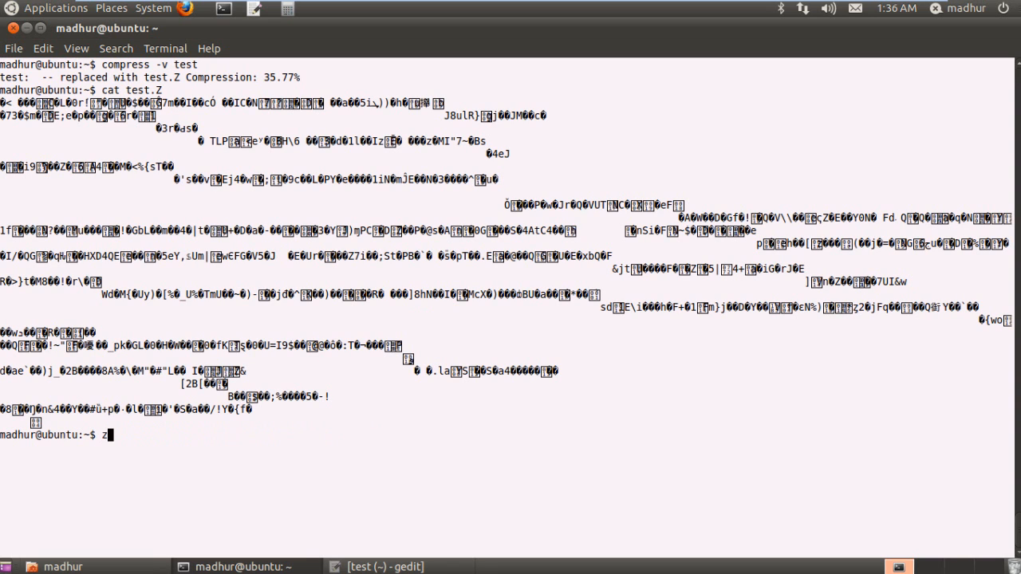
{"action": "type", "text": "cat"}
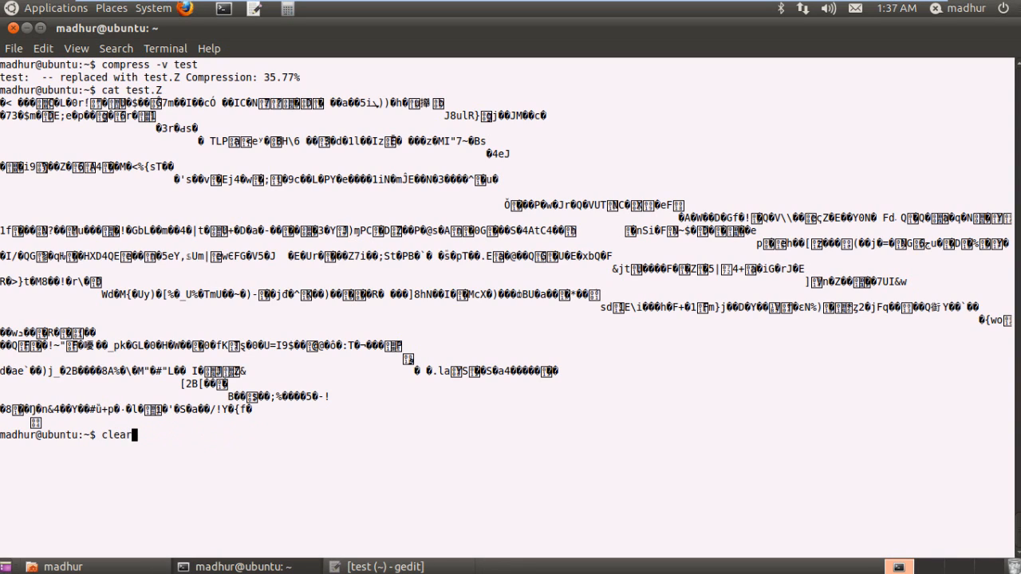
{"action": "key", "text": "Return"}
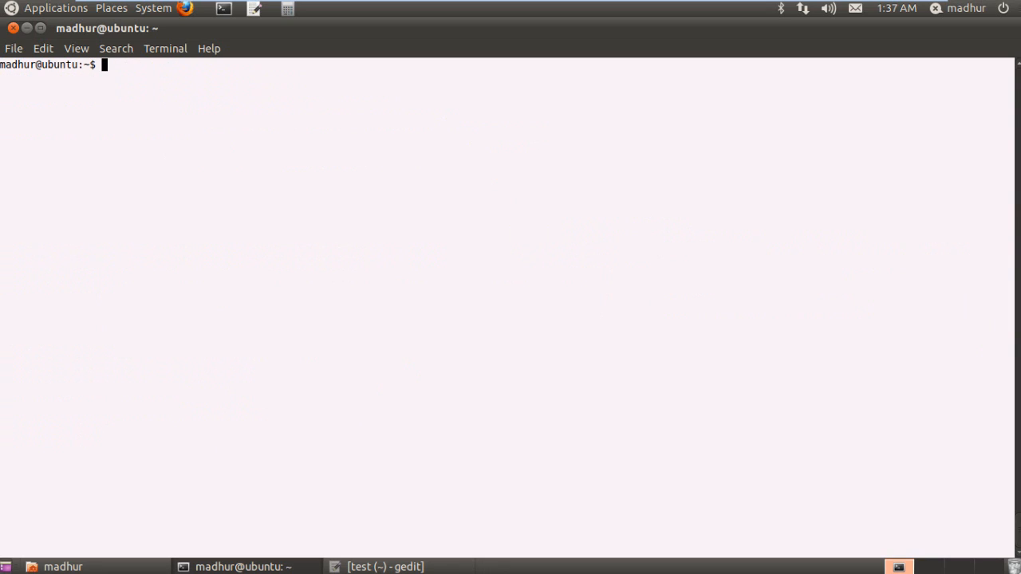
View the readable Unix text inside test.Z with 'zcat test.Z'
{"action": "type", "text": "zcat"}
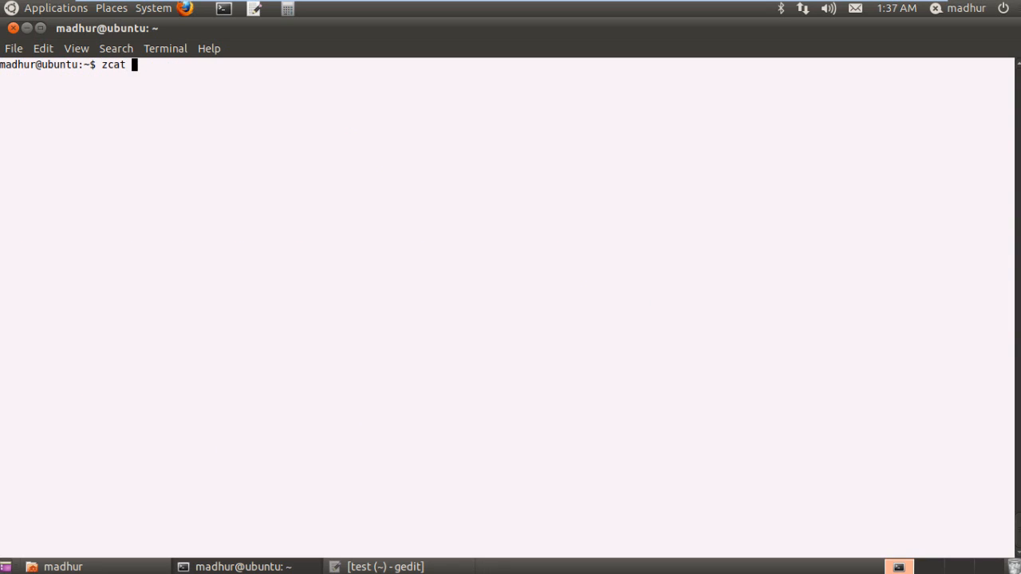
{"action": "type", "text": "test.Z"}
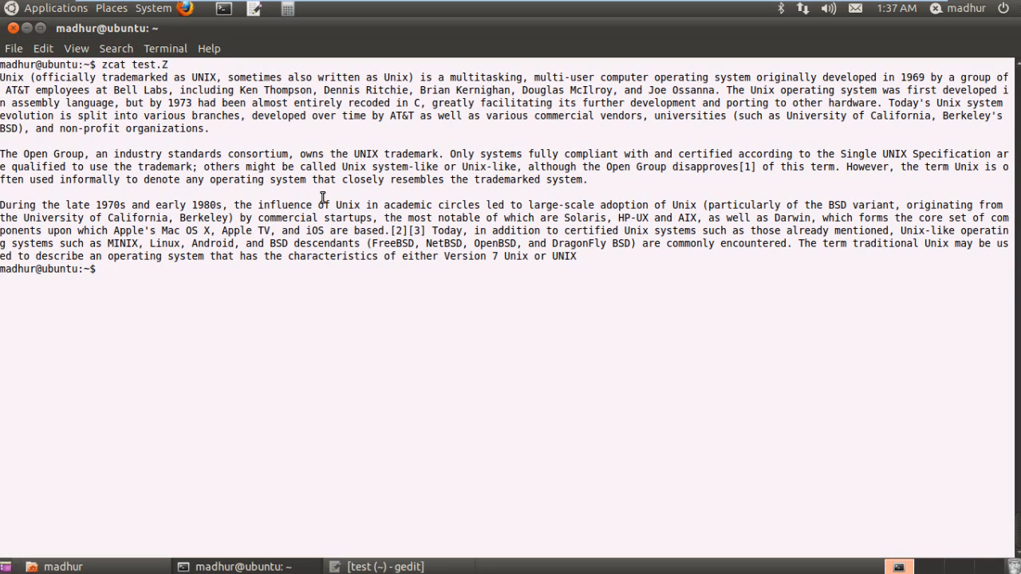
Restore the original test file with 'uncompress test.Z'
{"action": "type", "text": "uncom"}
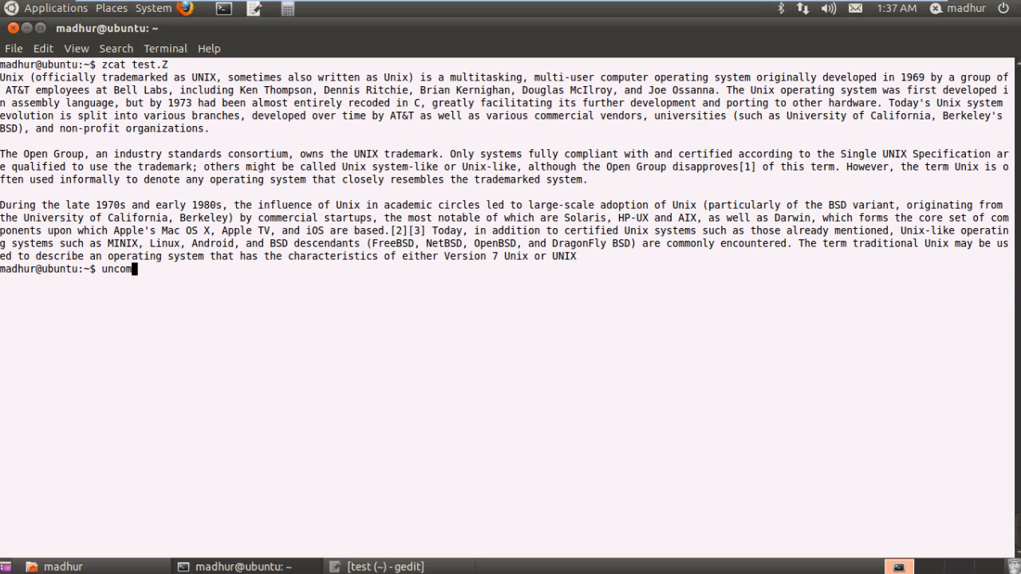
{"action": "type", "text": "press"}
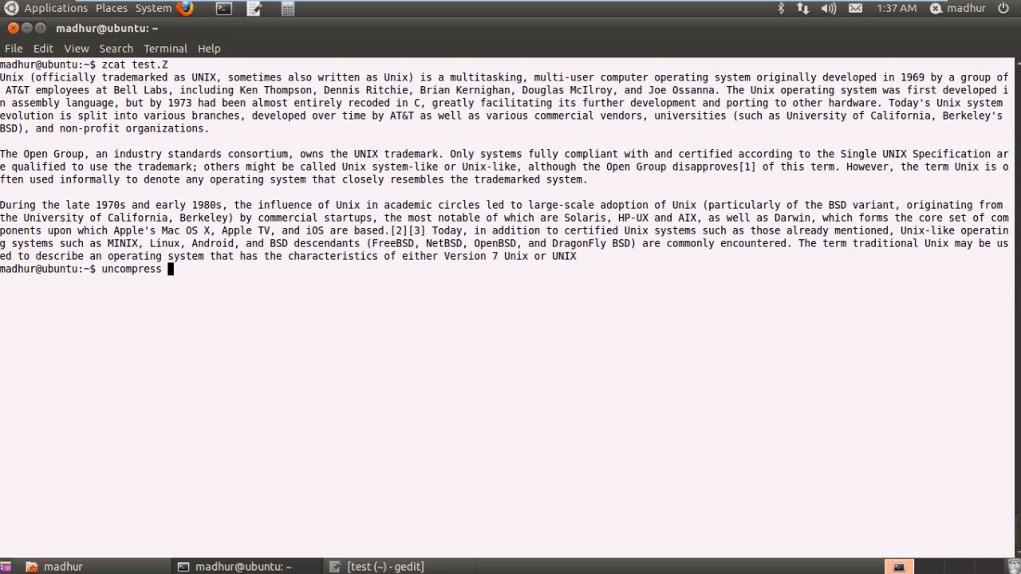
{"action": "type", "text": "te"}
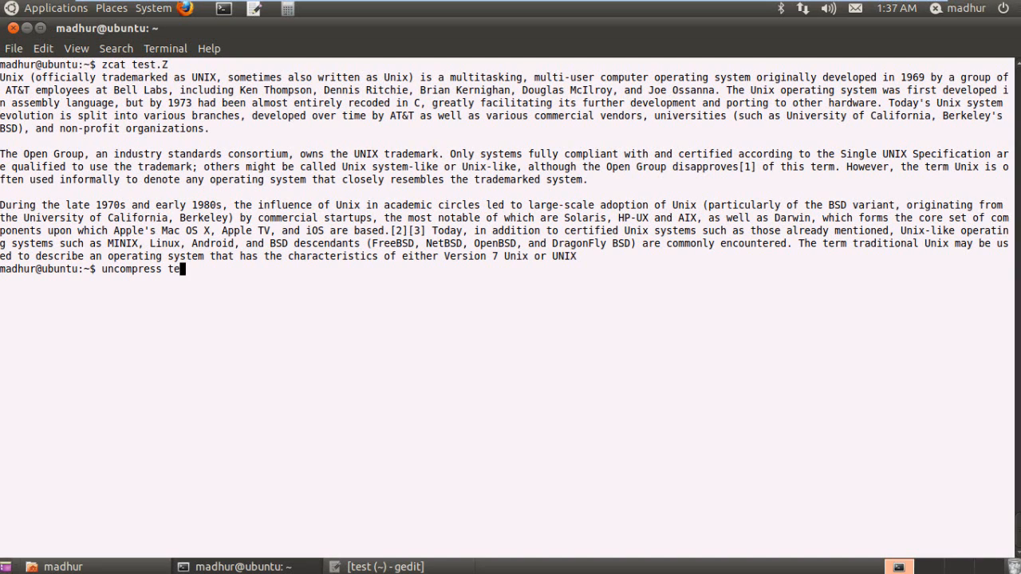
{"action": "type", "text": "st.Z"}
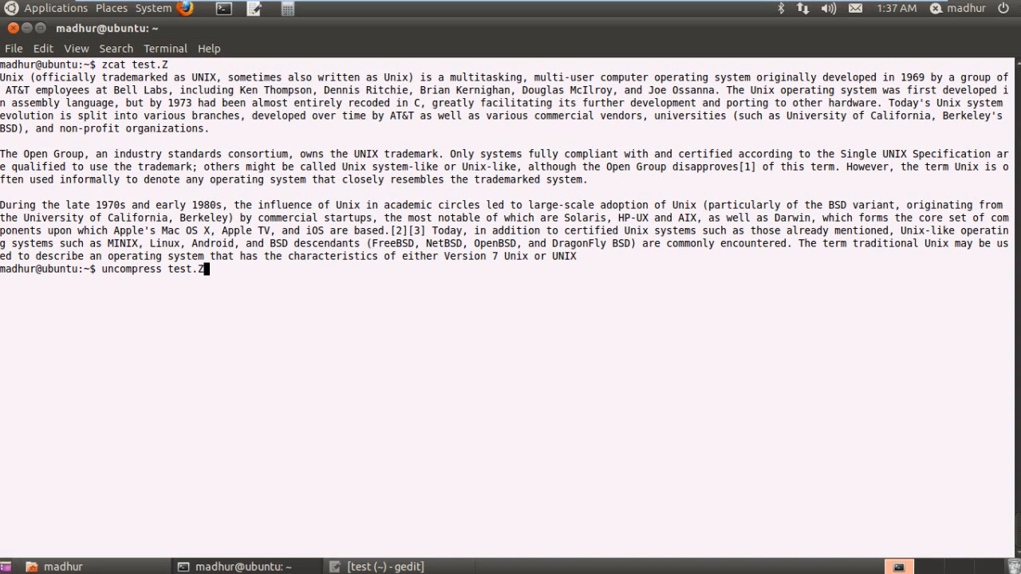
{"action": "key", "text": "Return"}
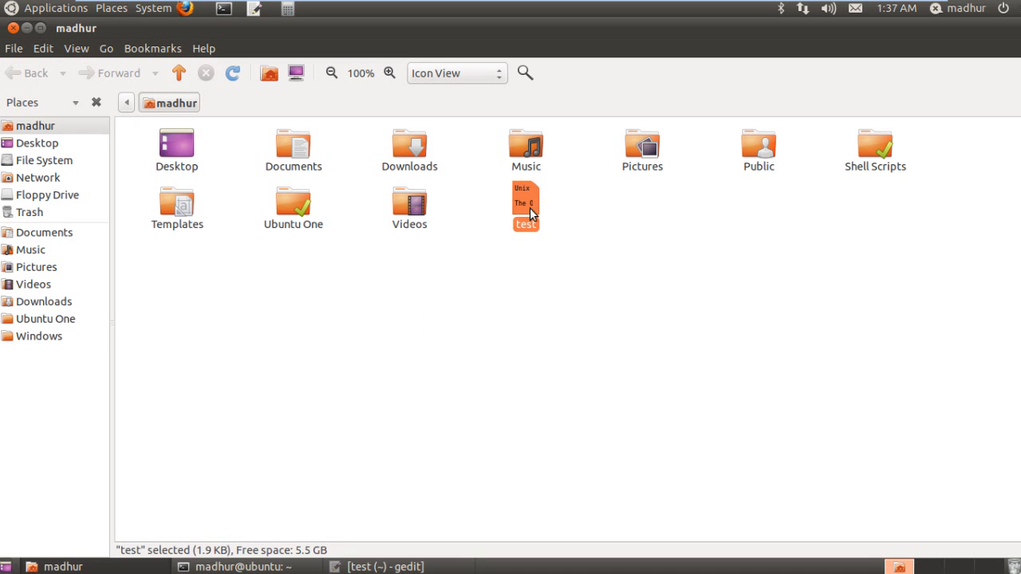
Show the Properties of the restored test file in the home folder
{"action": "right_click", "coordinate": [527, 206]}
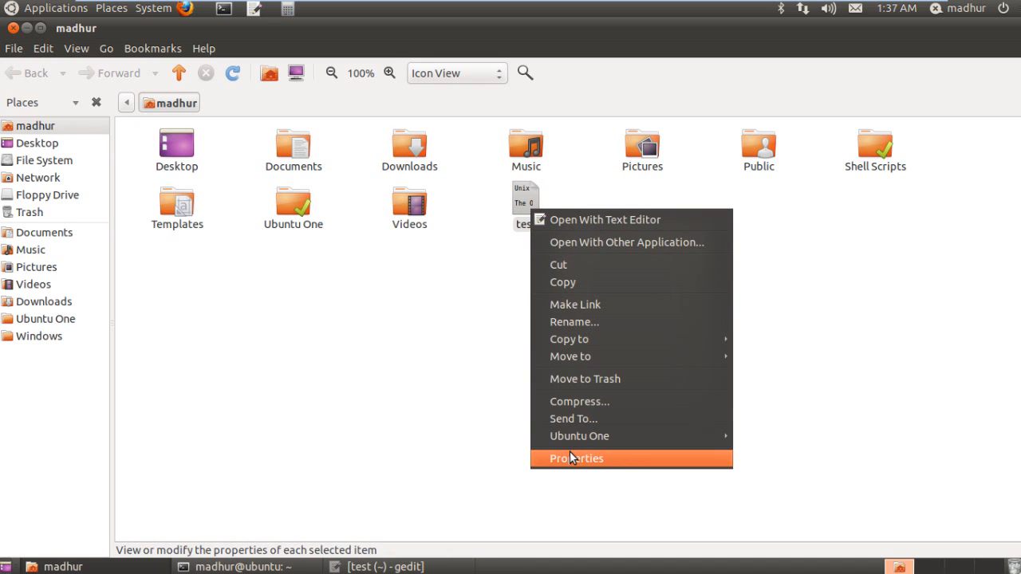
{"action": "left_click", "coordinate": [576, 458]}
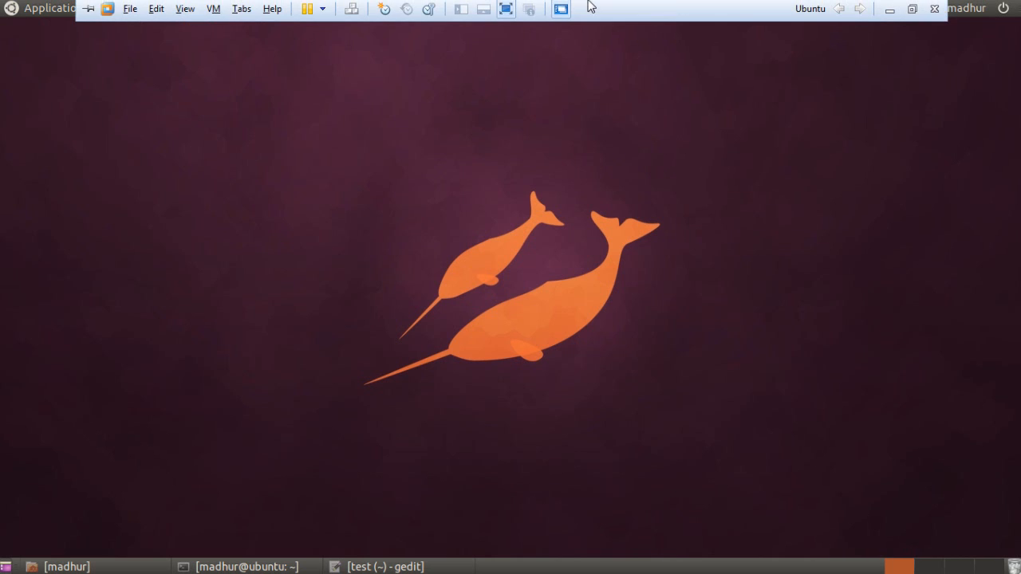
{"action": "mouse_move", "coordinate": [890, 9]}
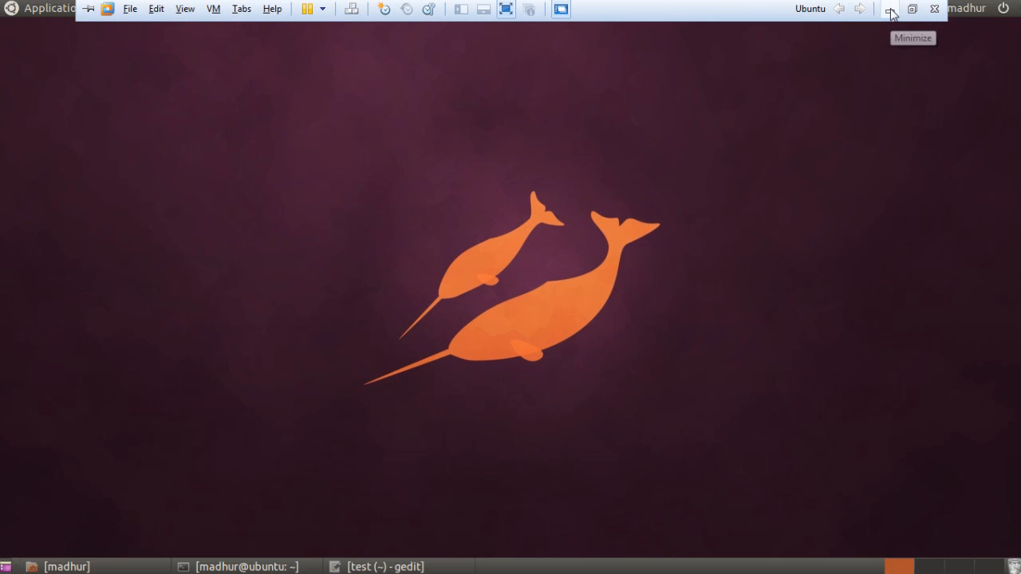